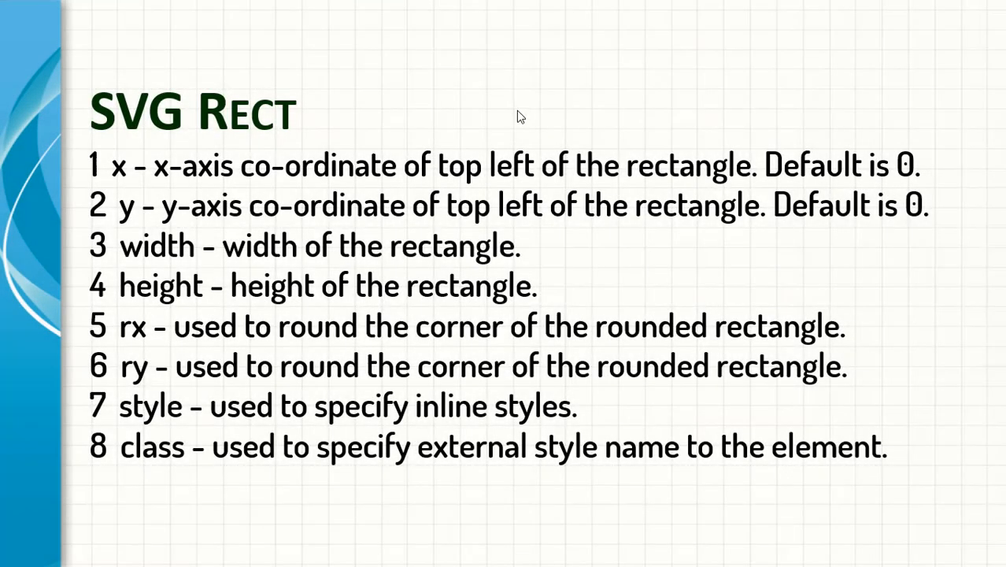
pyautogui.moveTo(515, 113)
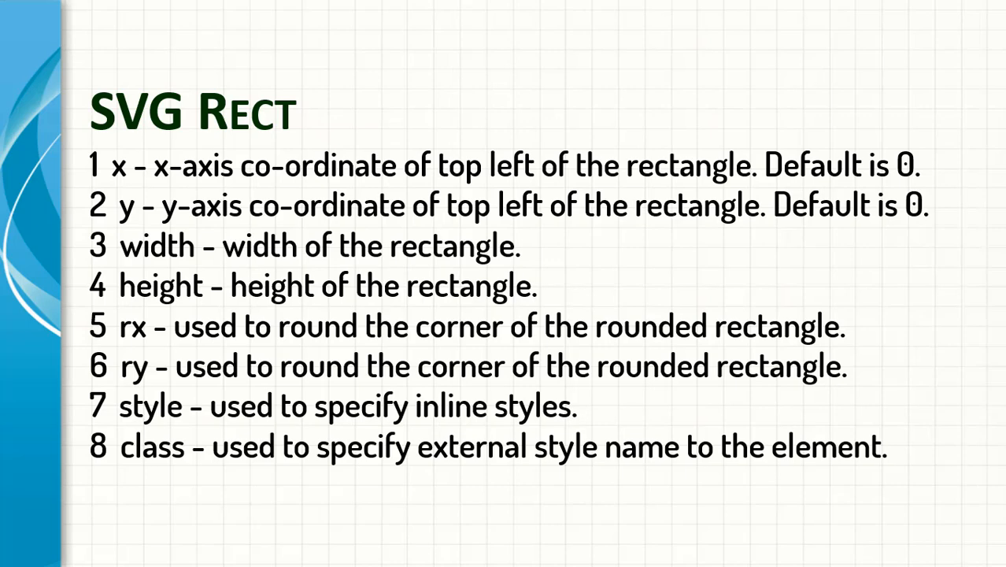
pyautogui.moveTo(364, 401)
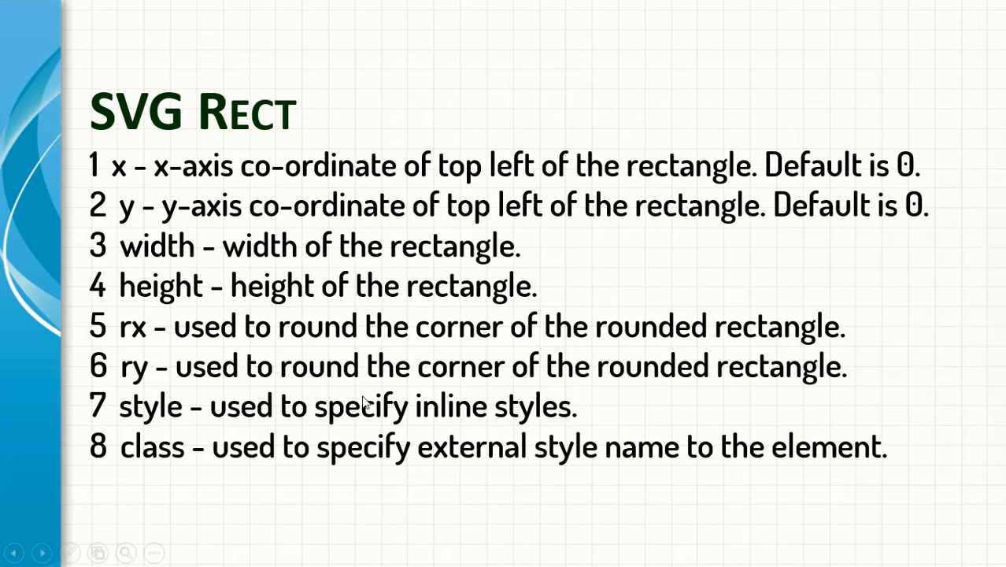
# Advance the slideshow to the slide listing the rect element's attribute syntax
pyautogui.click(41, 551)
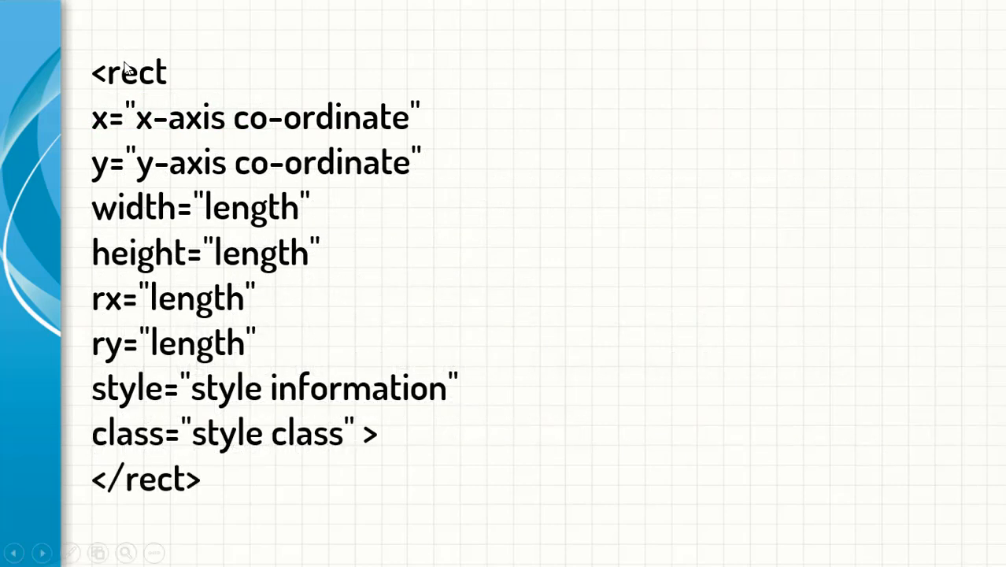
pyautogui.moveTo(120, 75)
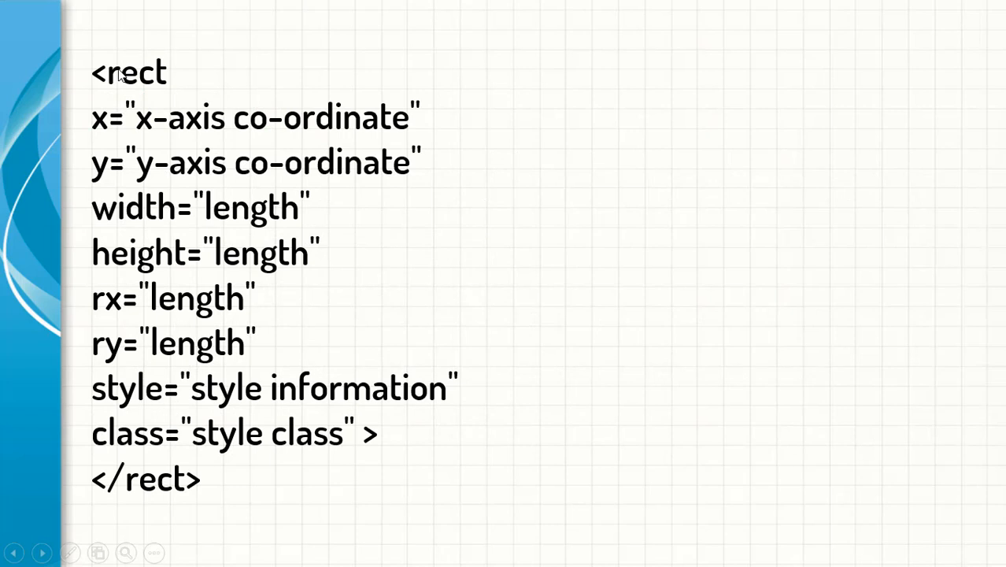
pyautogui.moveTo(158, 96)
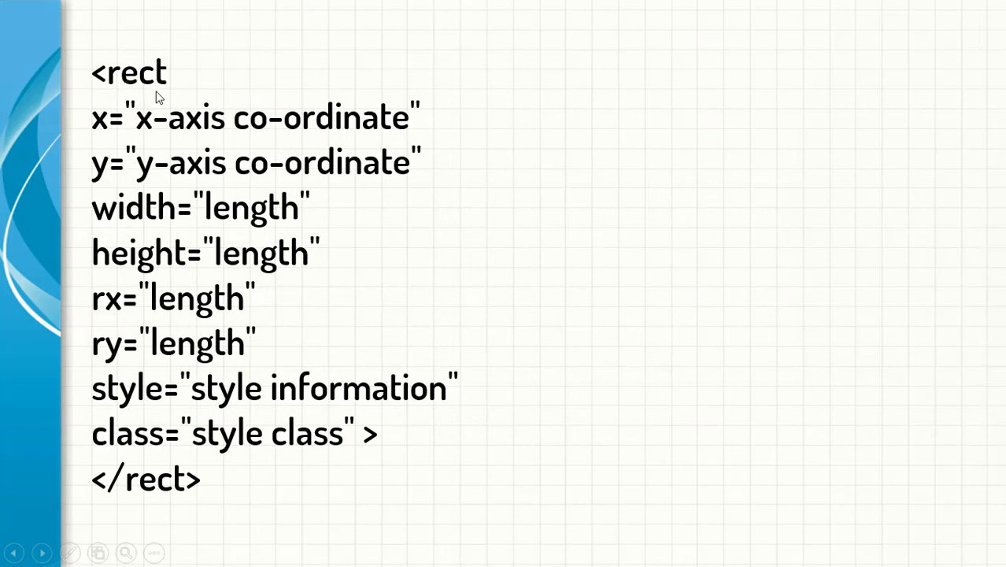
pyautogui.moveTo(114, 79)
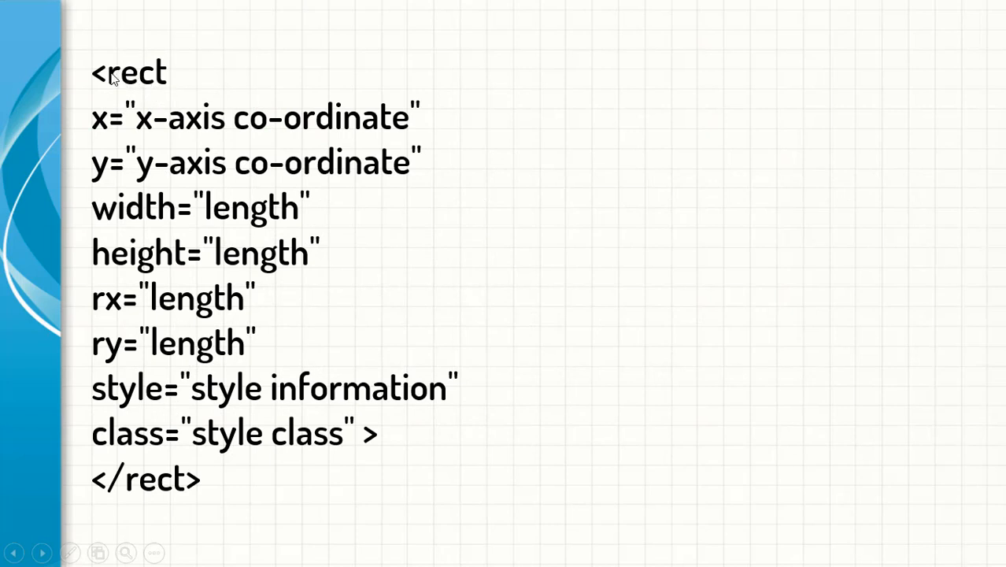
pyautogui.moveTo(132, 85)
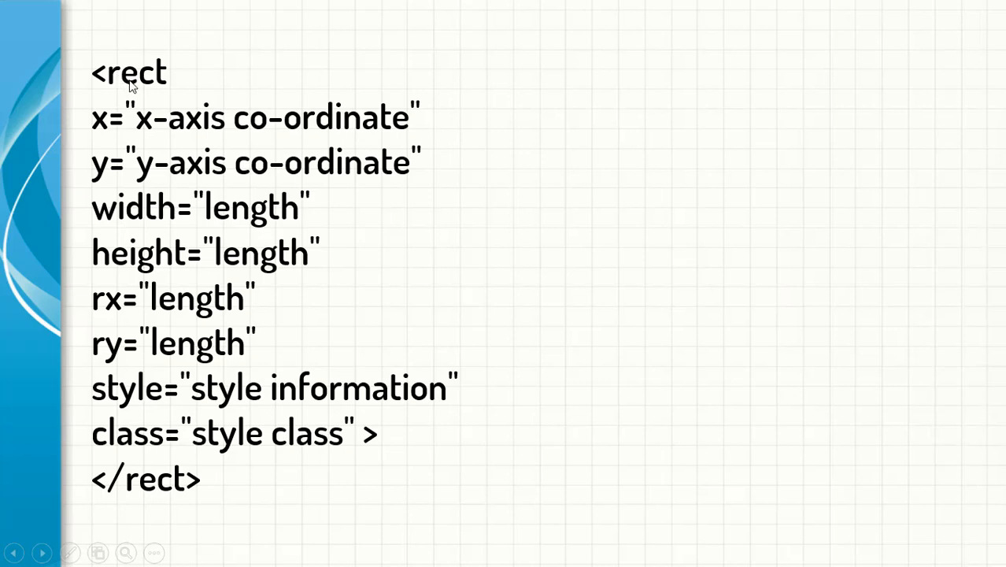
pyautogui.moveTo(113, 119)
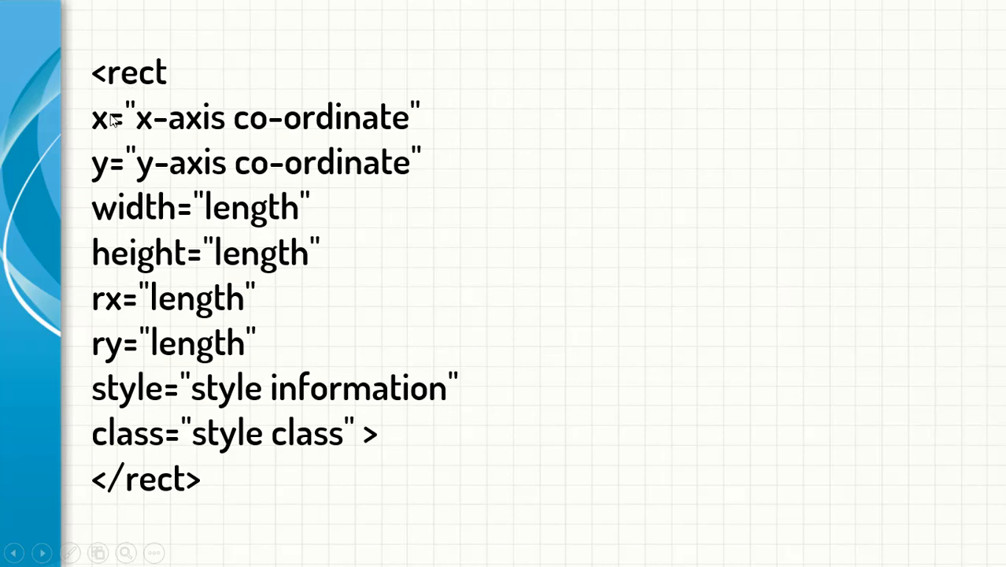
pyautogui.moveTo(130, 163)
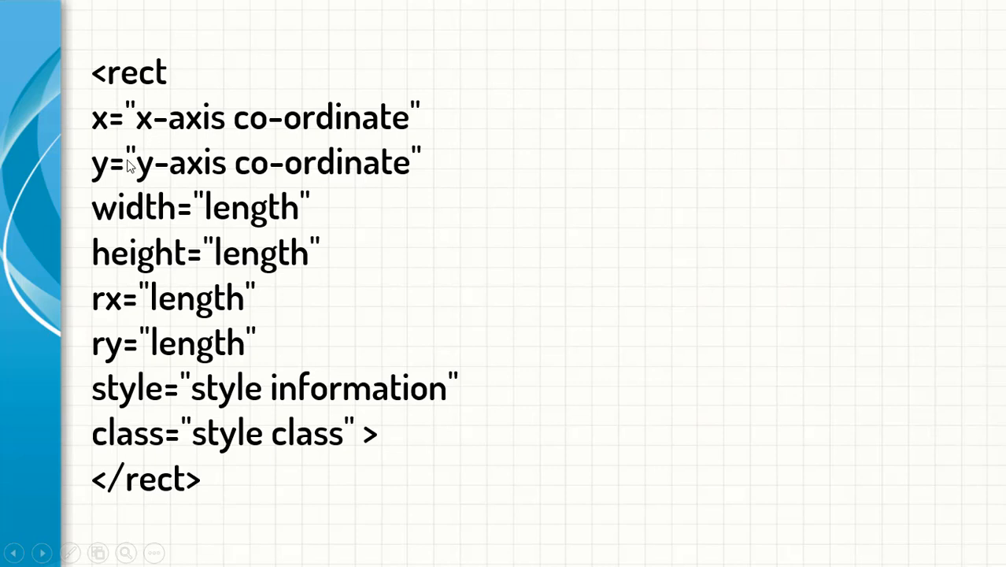
pyautogui.moveTo(159, 198)
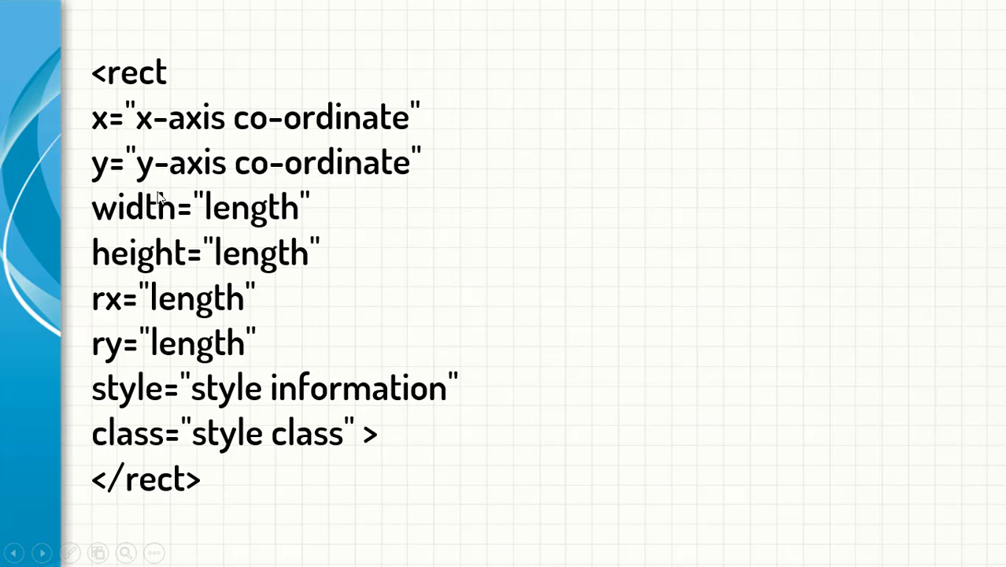
pyautogui.moveTo(189, 252)
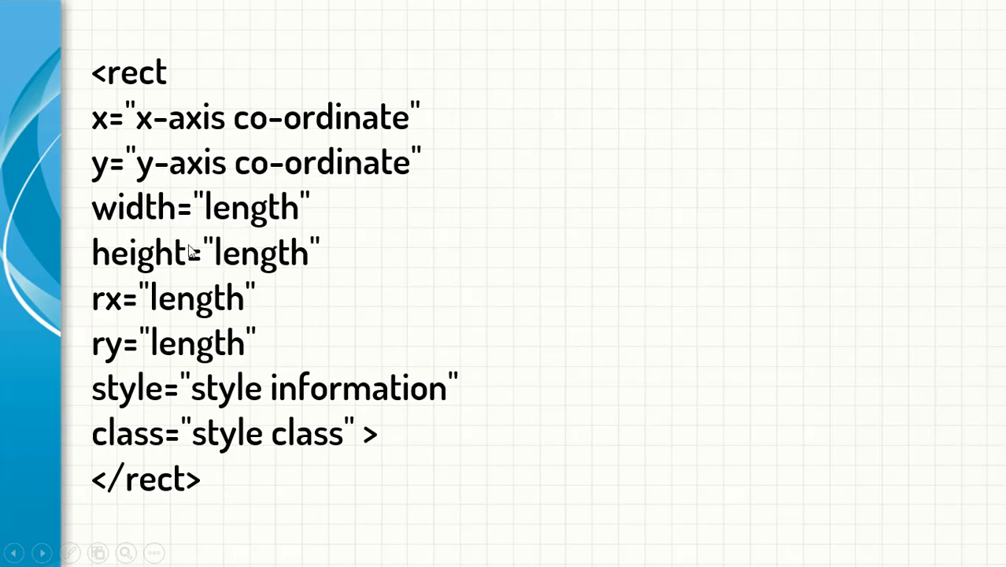
pyautogui.moveTo(189, 324)
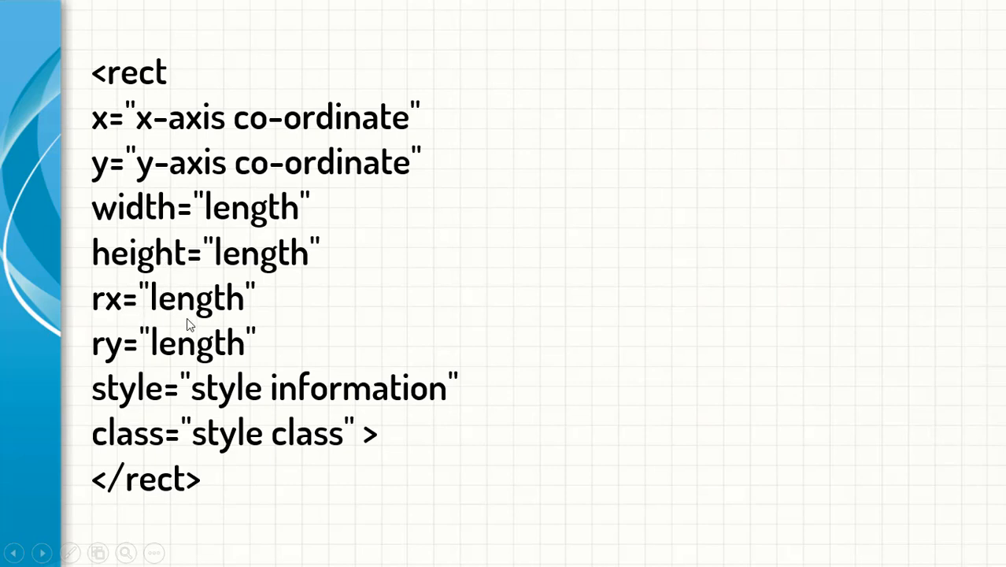
pyautogui.moveTo(207, 457)
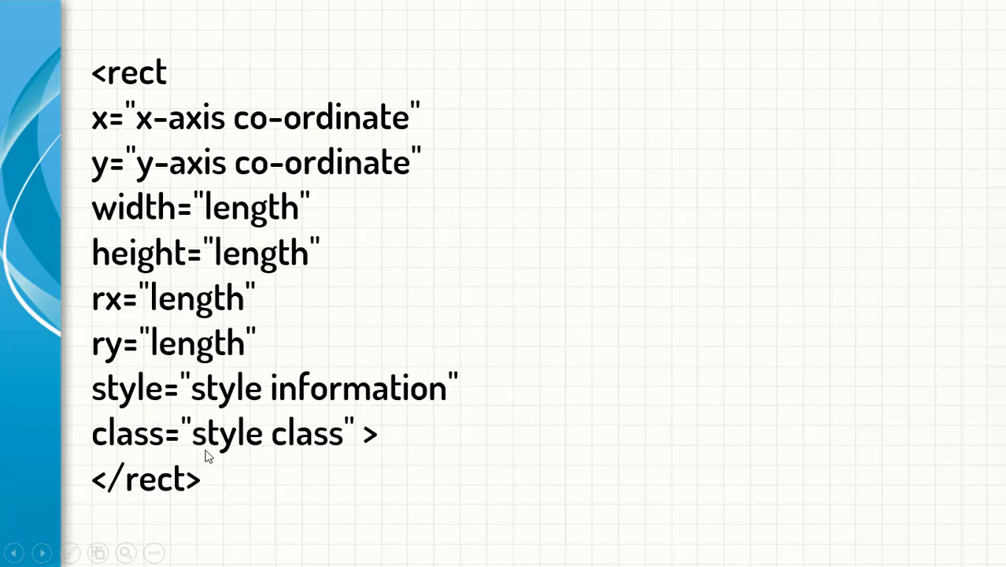
# Create a new Rectangle.html file in the HTML folder on drive D
pyautogui.press('alt+tab')
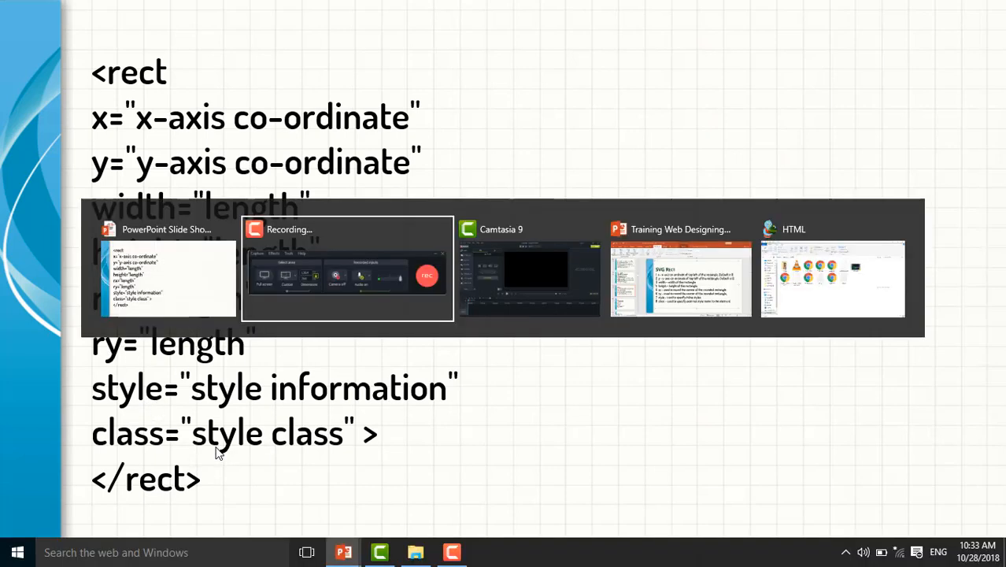
pyautogui.click(832, 280)
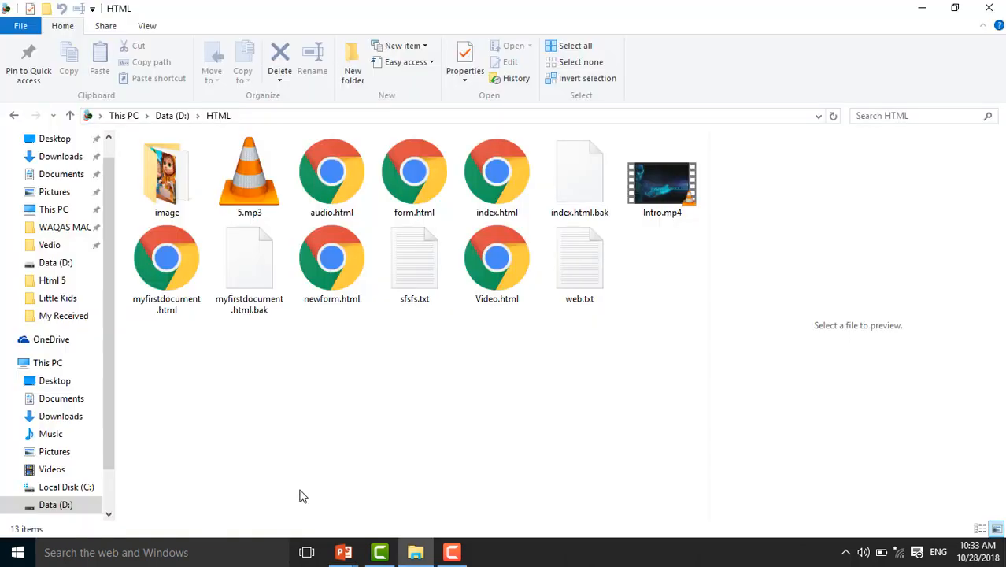
pyautogui.rightClick(303, 496)
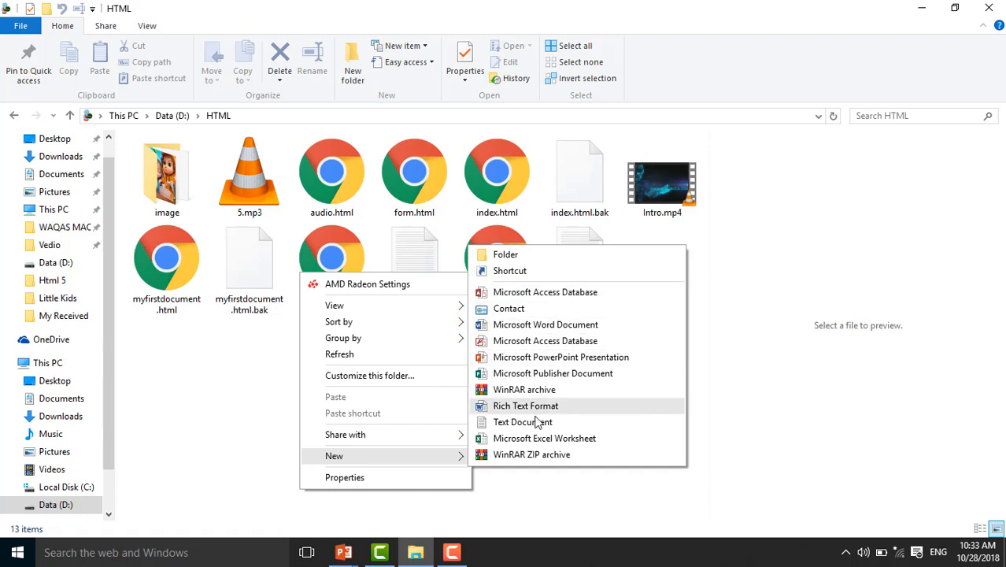
pyautogui.click(523, 421)
pyautogui.write('Rectangle.ht')
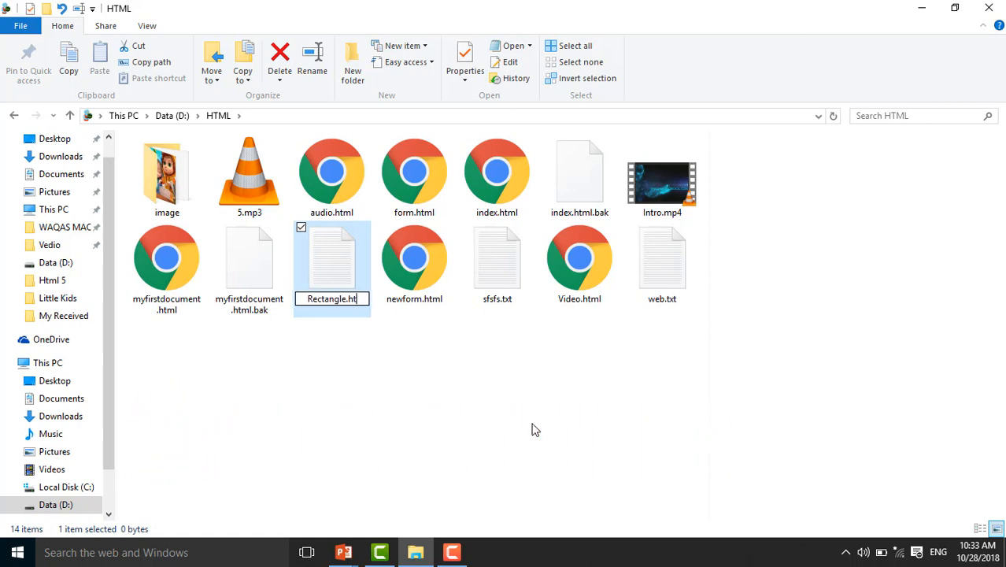
pyautogui.press('Return')
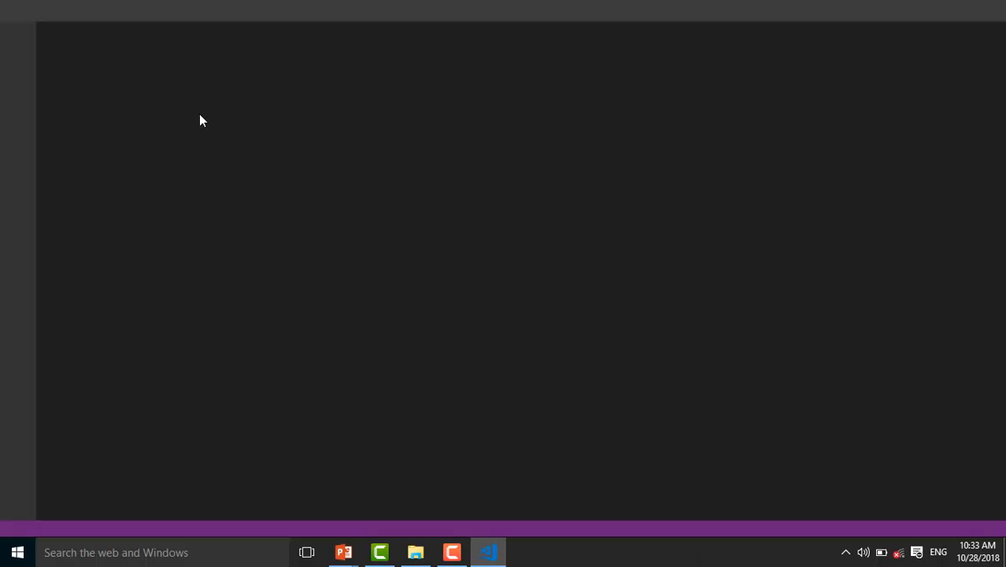
# Insert the HTML boilerplate, remove viewport, stylesheet and script lines, and title it 'SVG Rectangle'
pyautogui.click(487, 552)
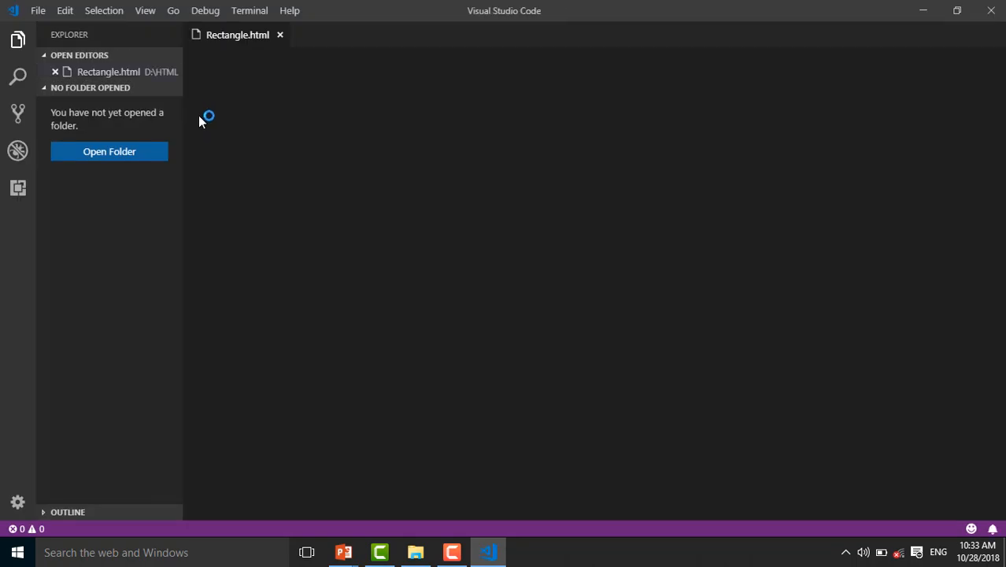
pyautogui.write('html>')
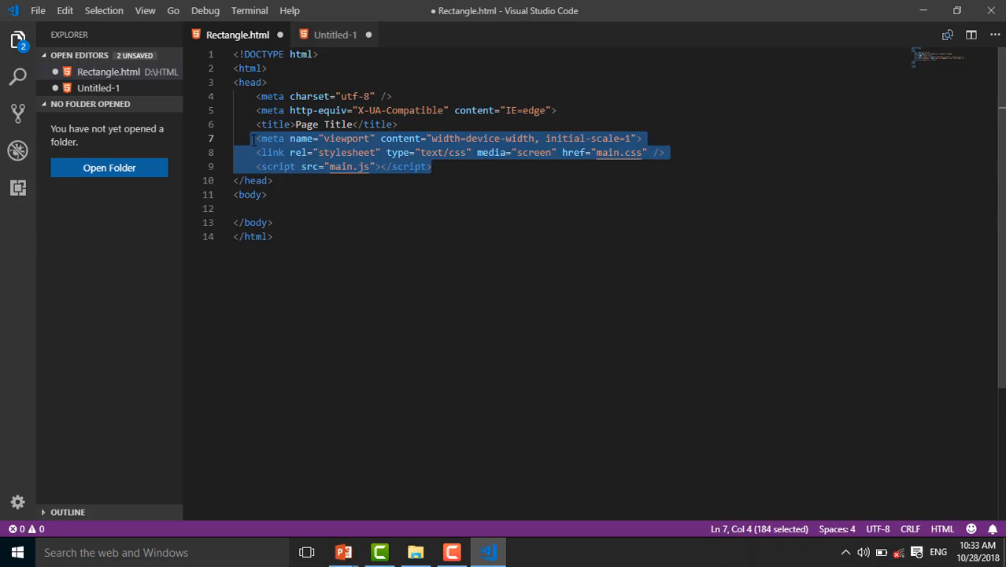
pyautogui.press('Delete')
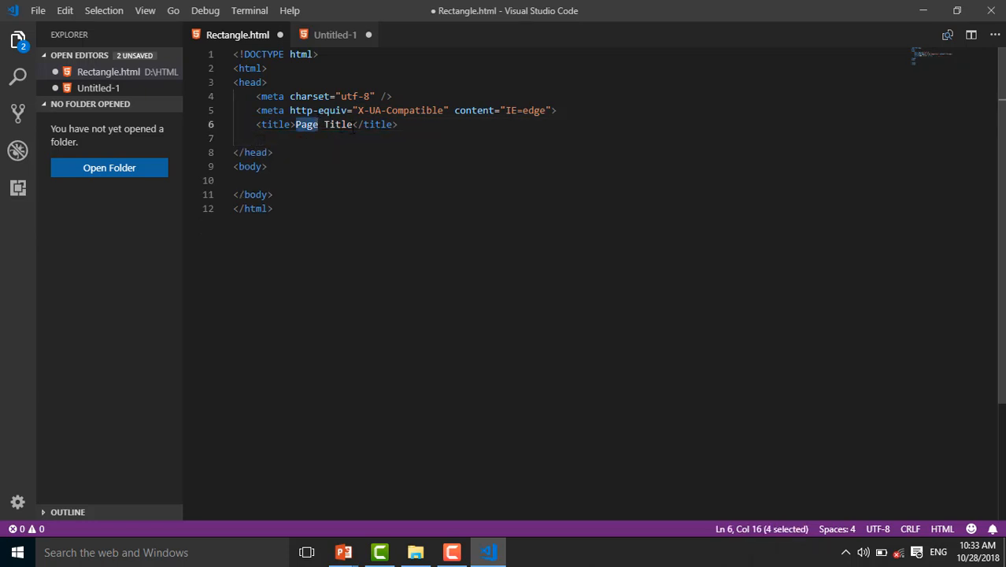
pyautogui.press('Delete')
pyautogui.write('SVG')
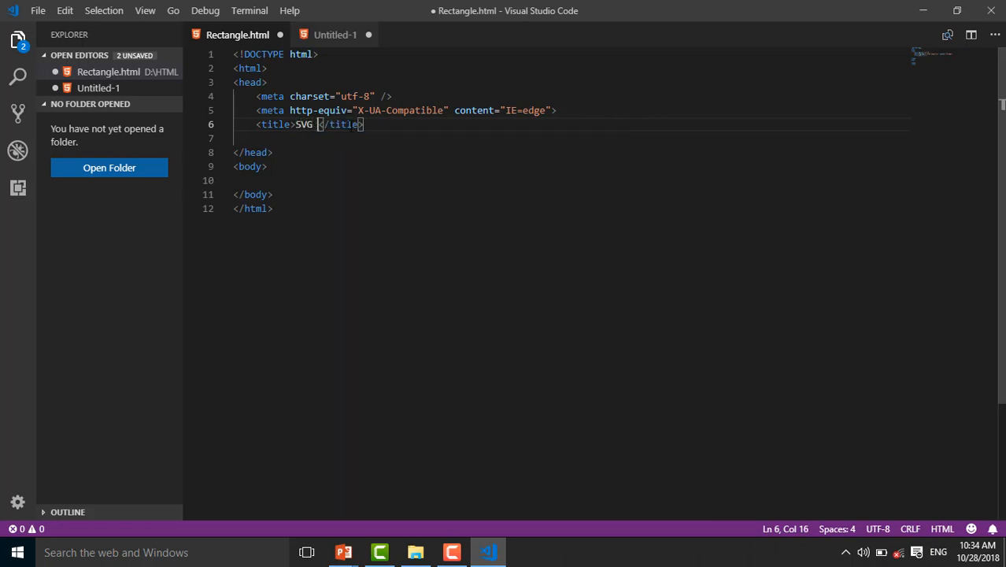
pyautogui.write('Rect')
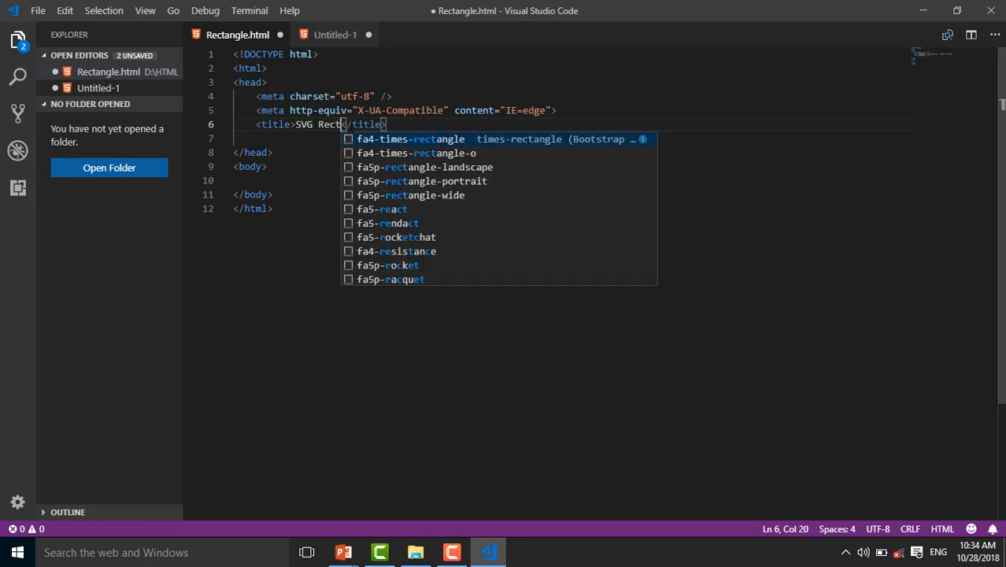
pyautogui.write('angle')
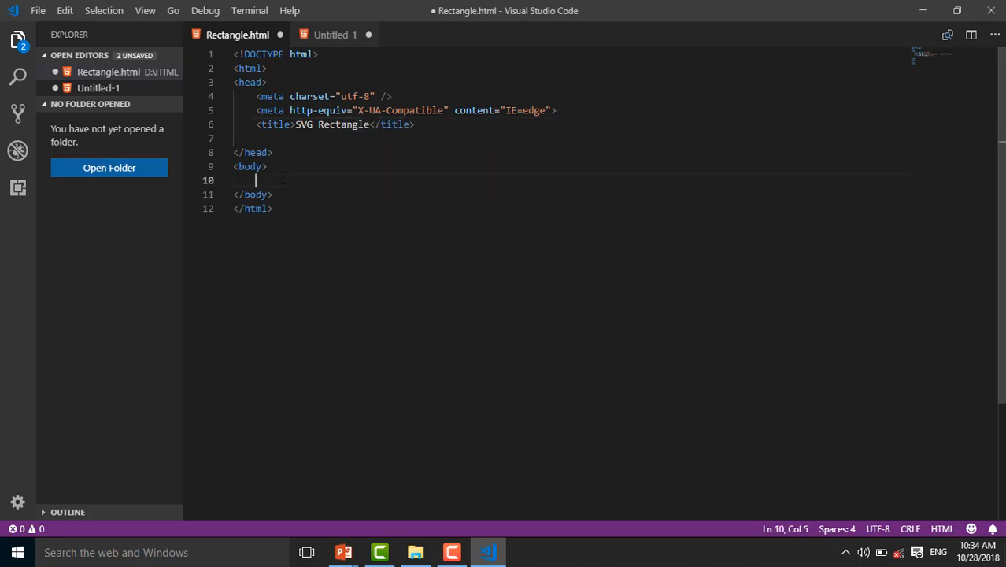
# Add an svg element containing a self-closing rect tag to the page body
pyautogui.write('<')
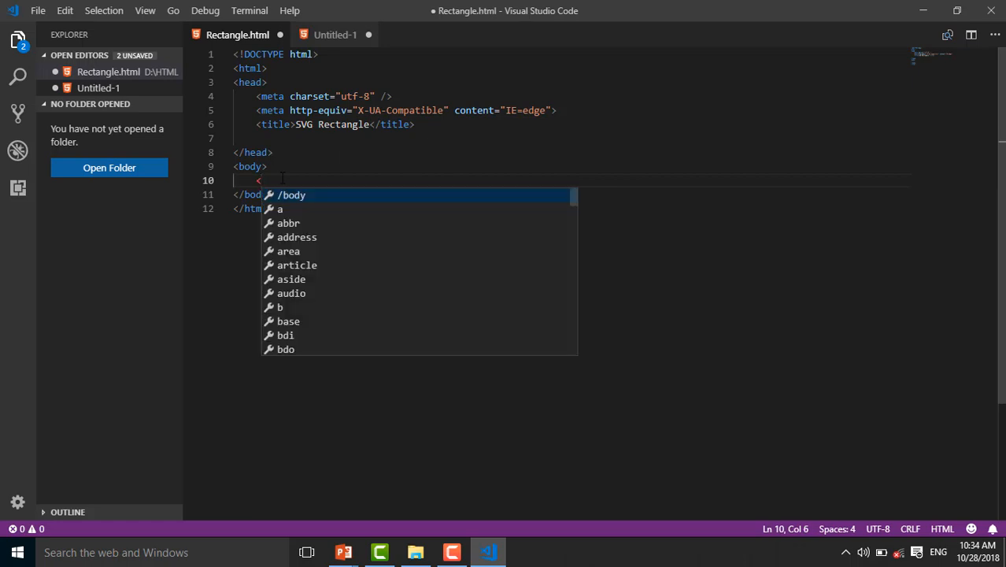
pyautogui.write('sv')
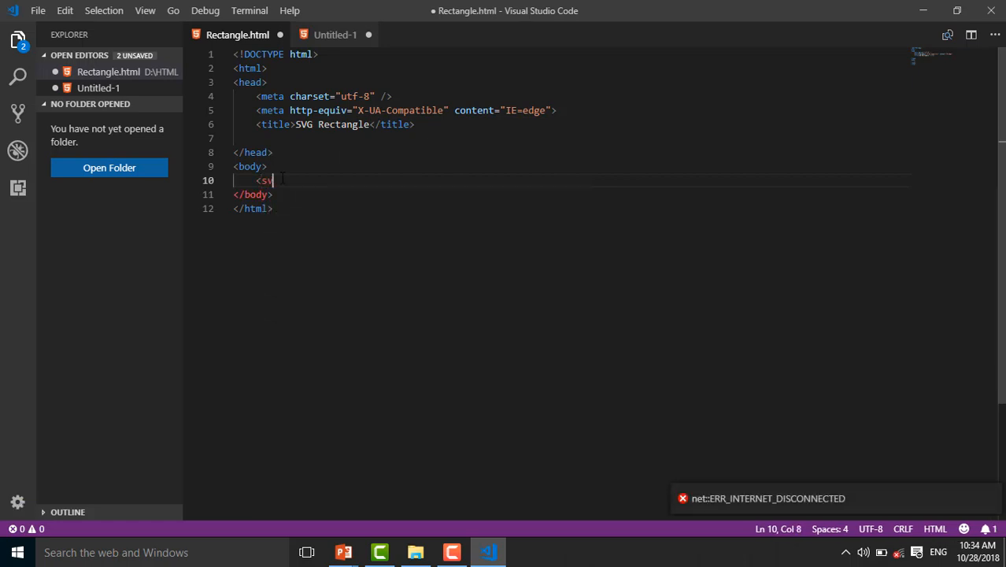
pyautogui.write('g')
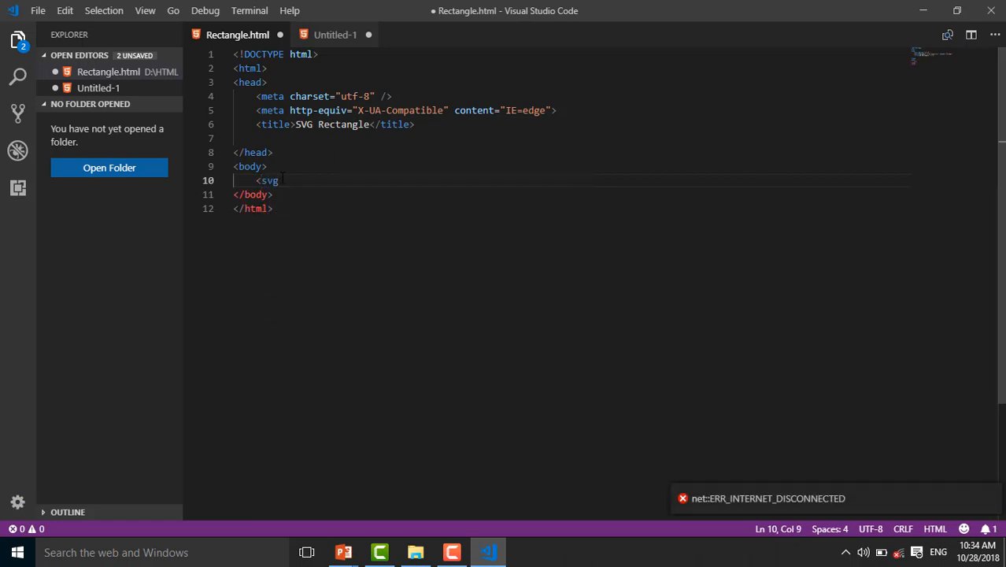
pyautogui.write('>')
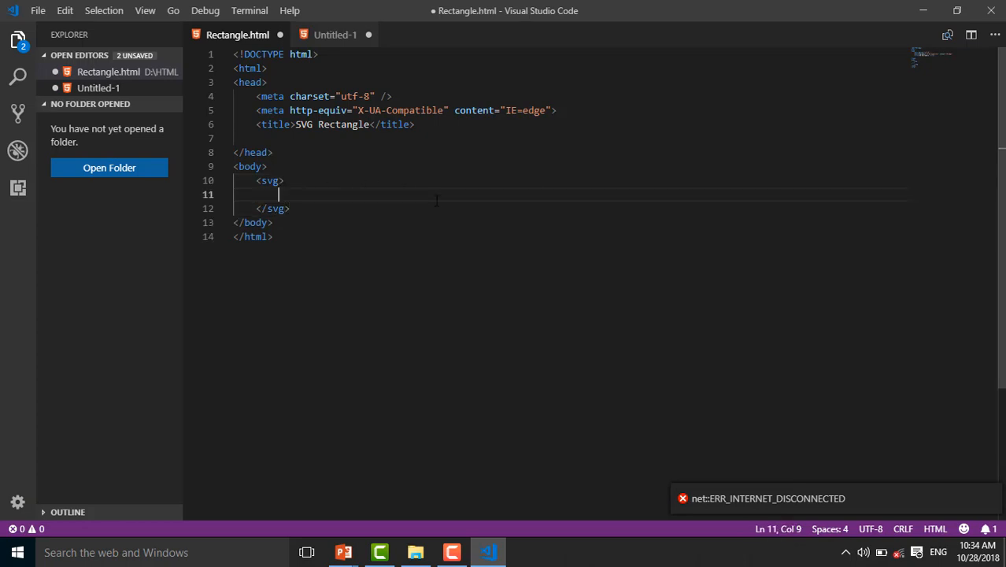
pyautogui.write('<')
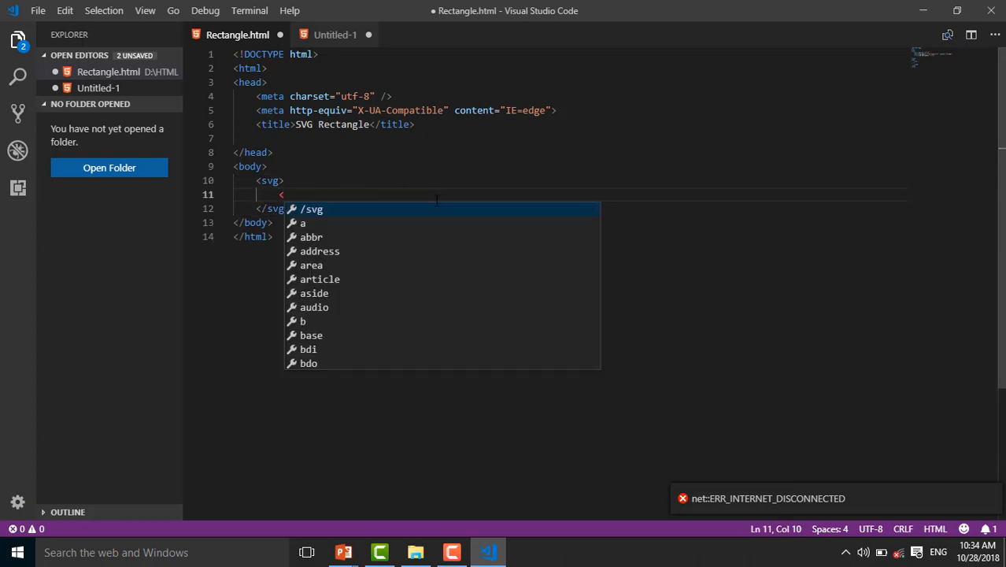
pyautogui.write('rect')
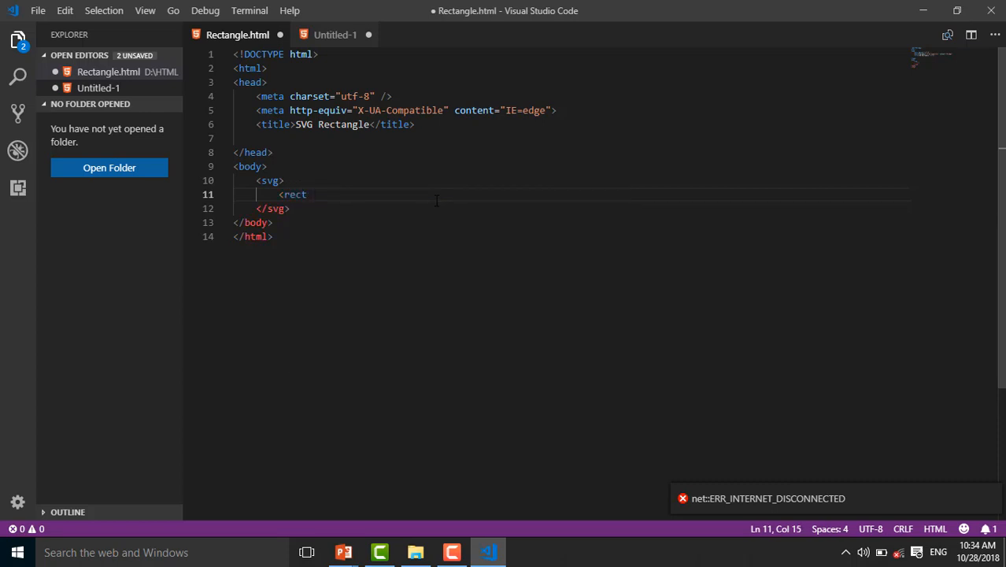
pyautogui.write('/')
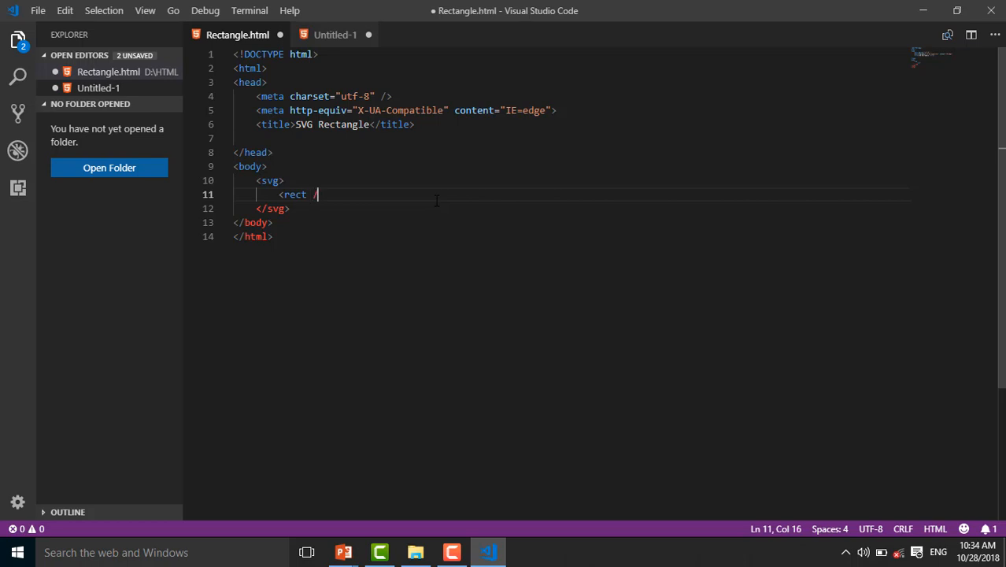
pyautogui.press('Backspace')
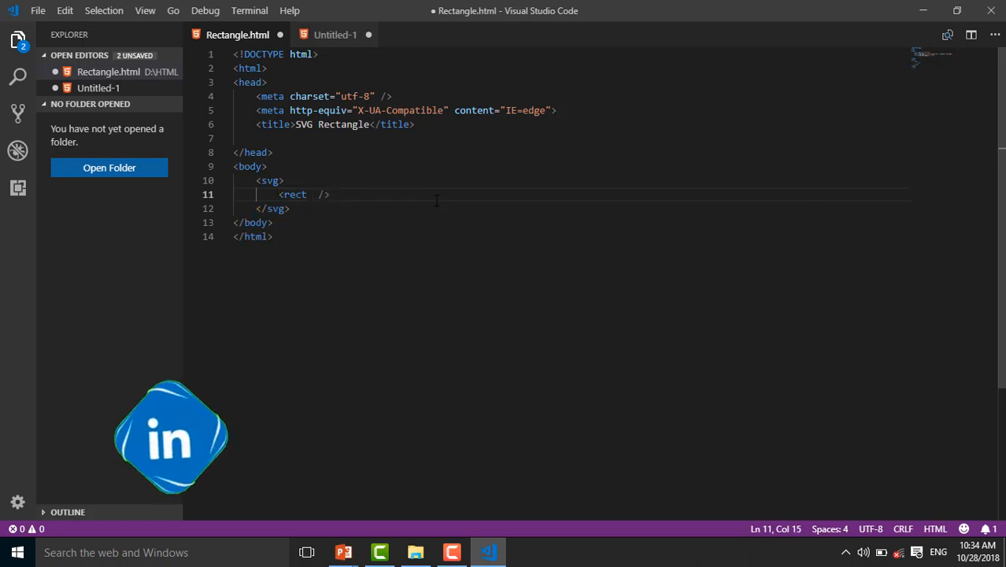
# Give the rect width 300 and height 200
pyautogui.write('width="')
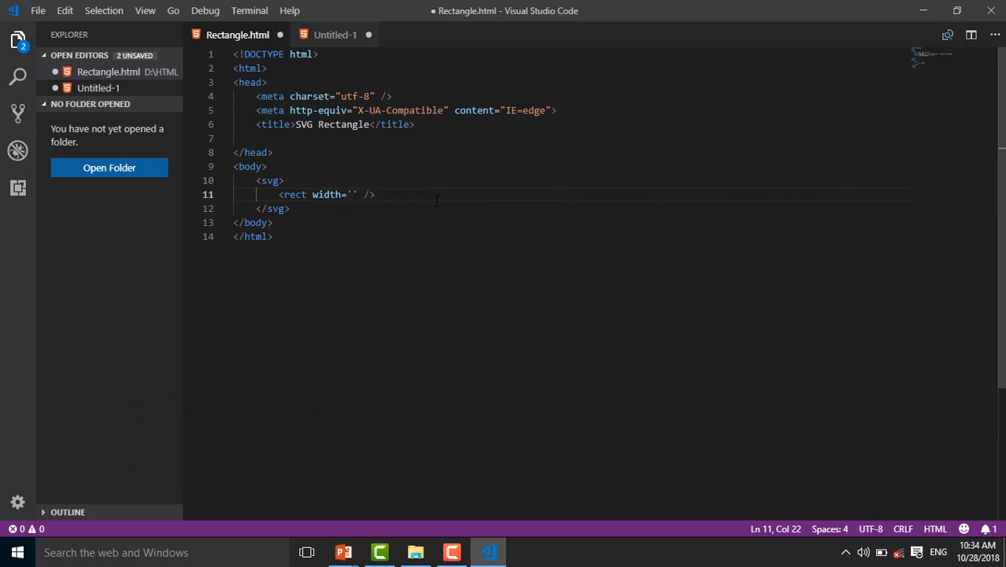
pyautogui.write('300')
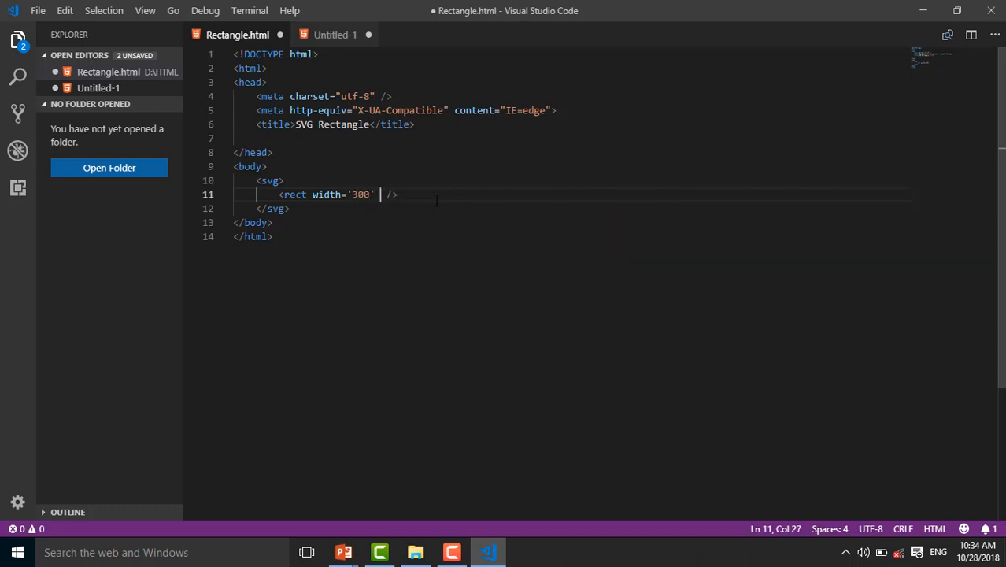
pyautogui.write('h')
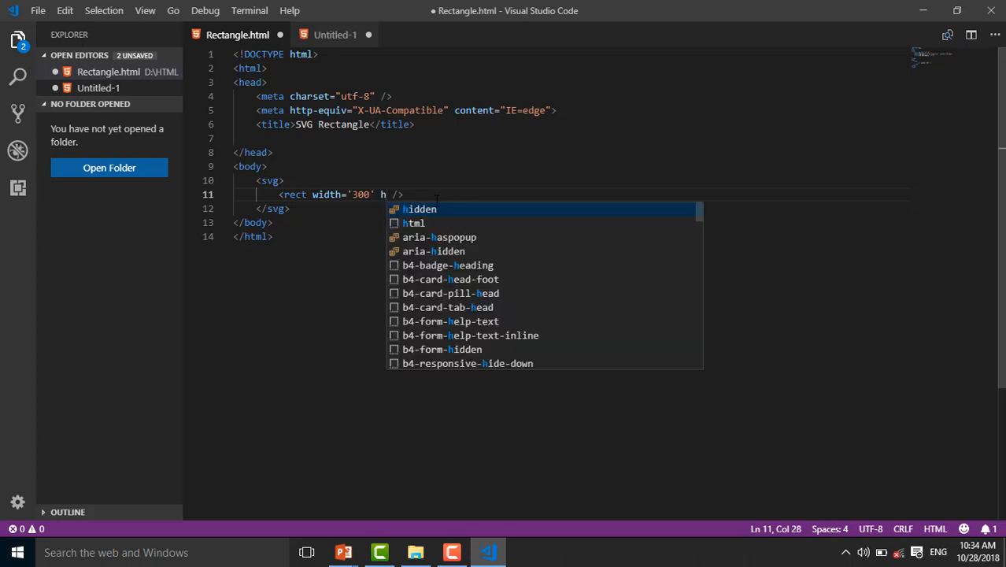
pyautogui.write("eight='")
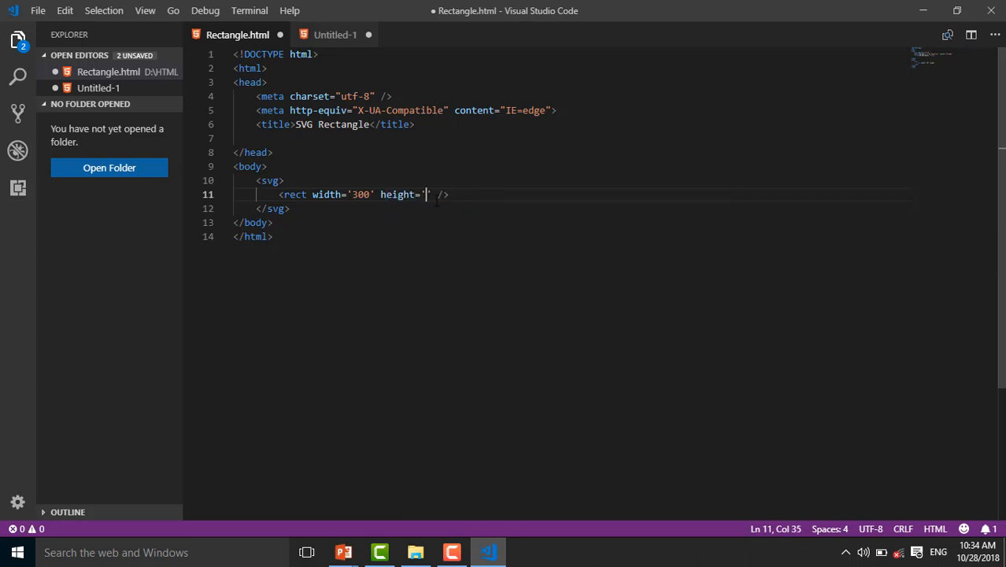
pyautogui.write('200')
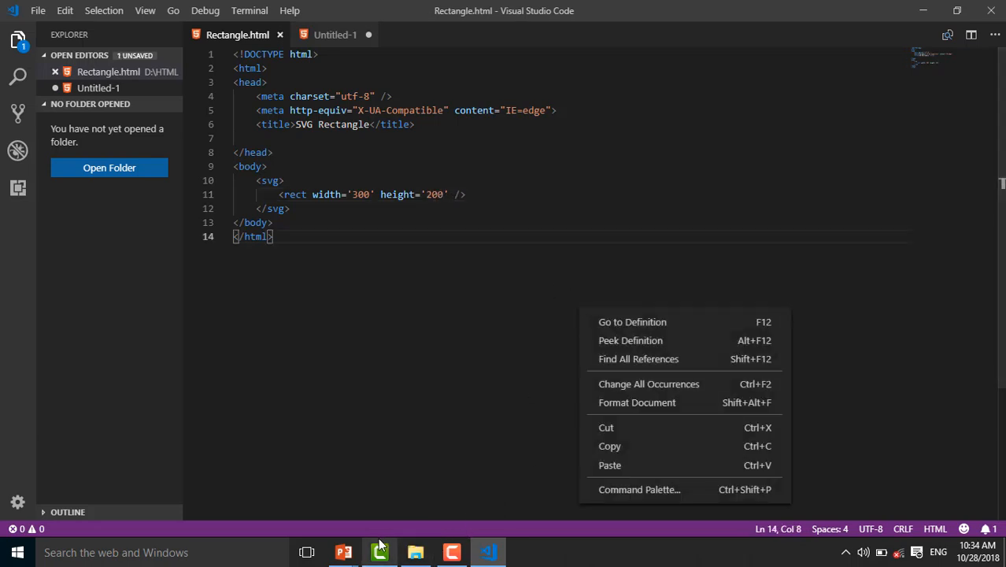
# Open Rectangle.html in Chrome to view the solid black 300 by 200 rectangle
pyautogui.click(415, 552)
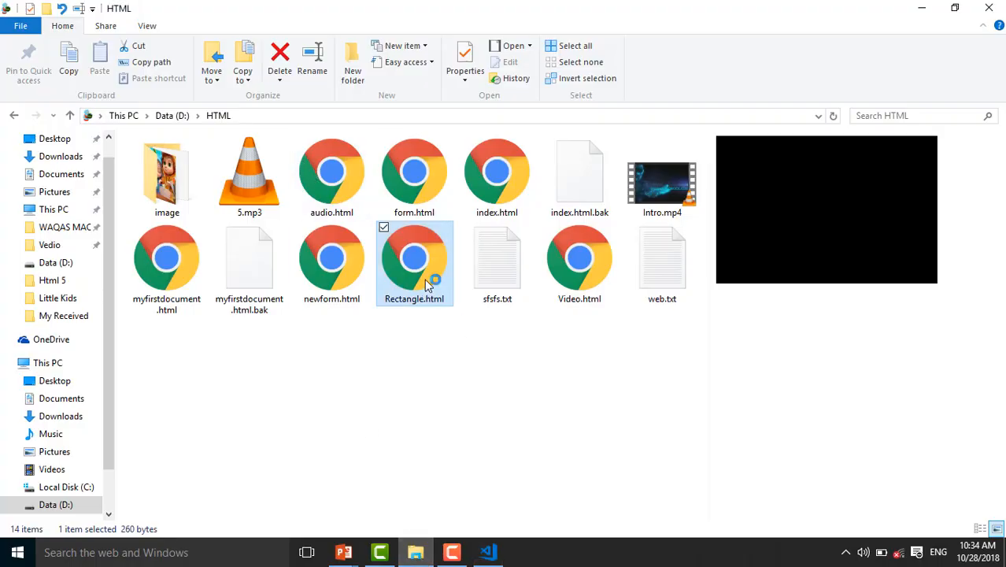
pyautogui.doubleClick(414, 257)
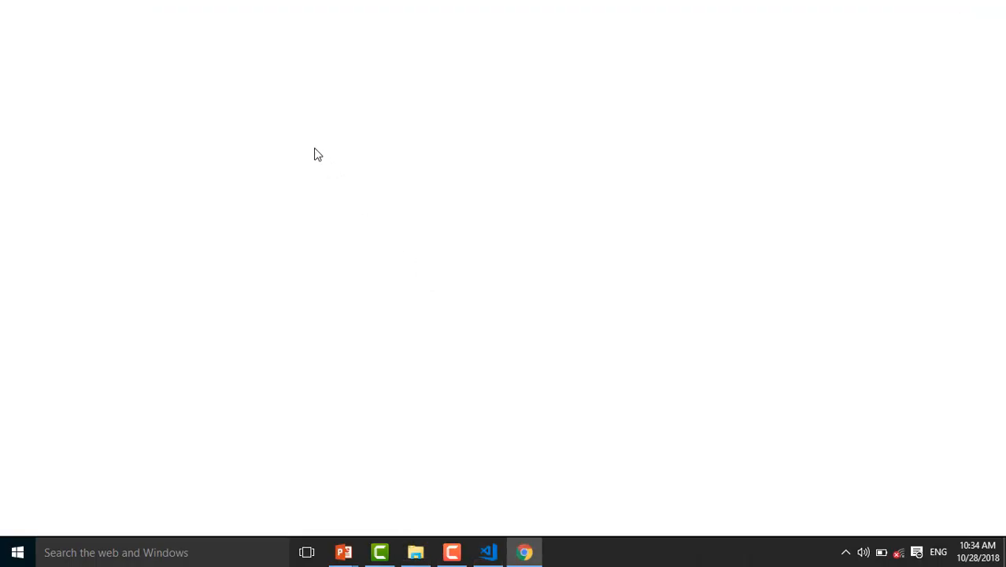
pyautogui.moveTo(325, 132)
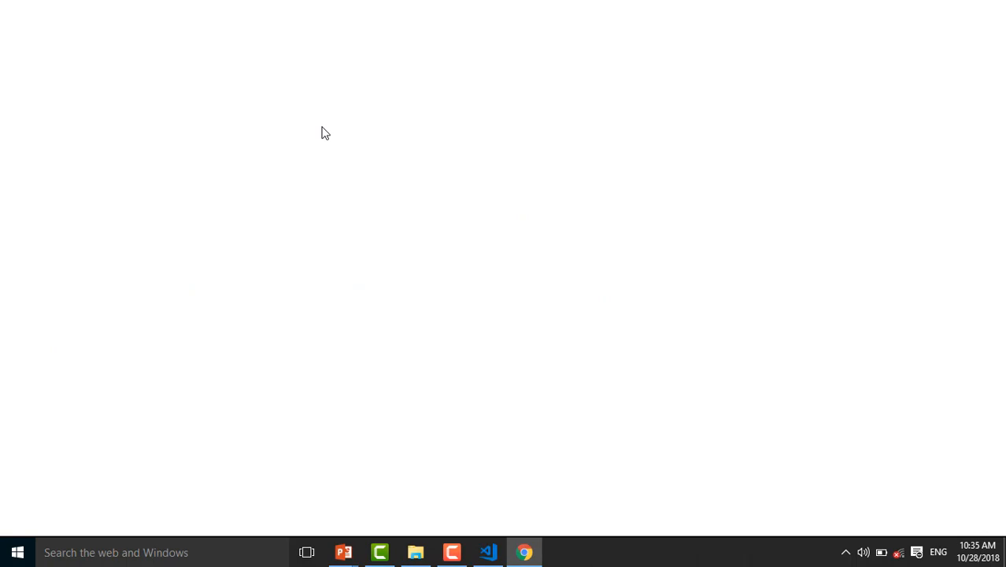
pyautogui.click(524, 551)
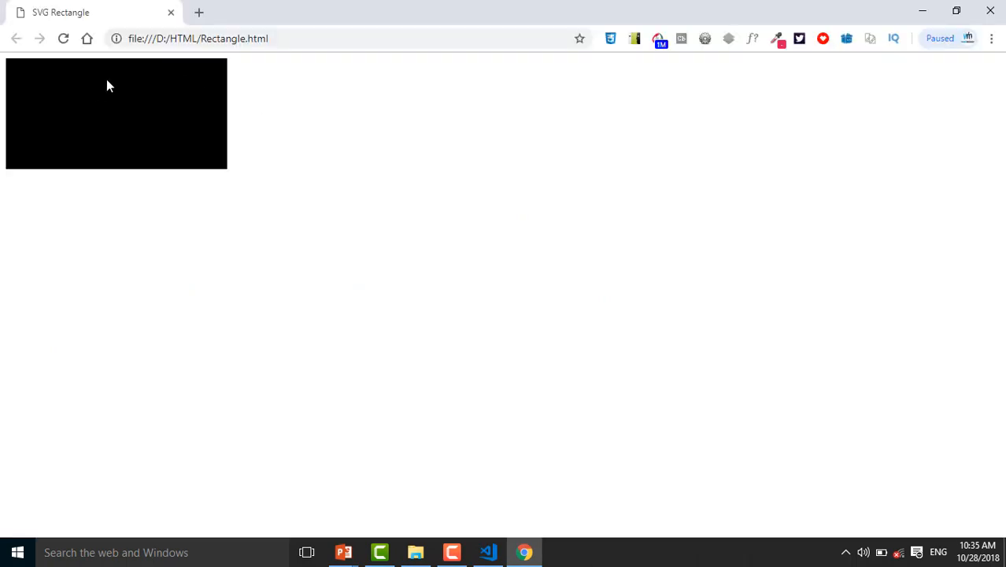
pyautogui.moveTo(65, 92)
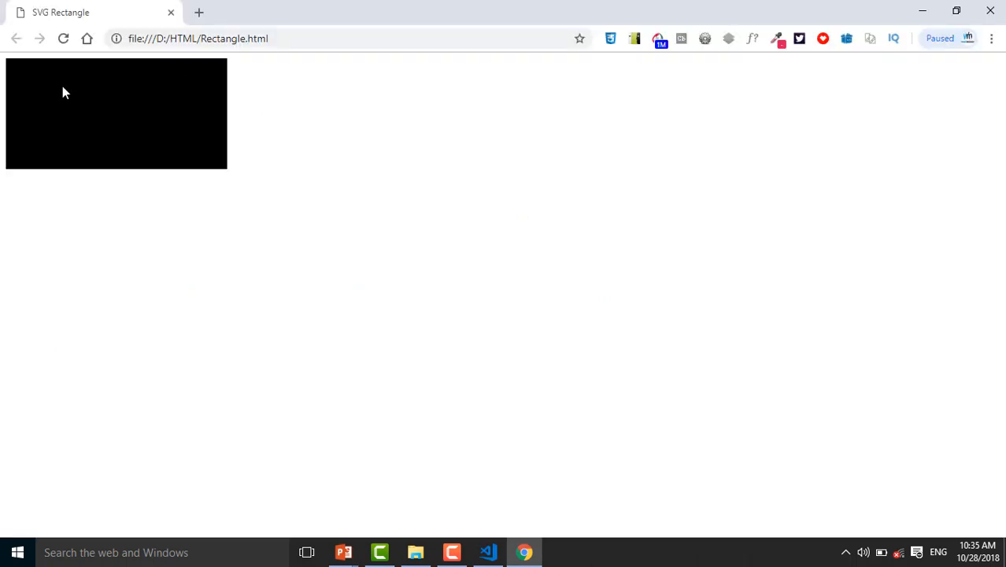
pyautogui.moveTo(437, 408)
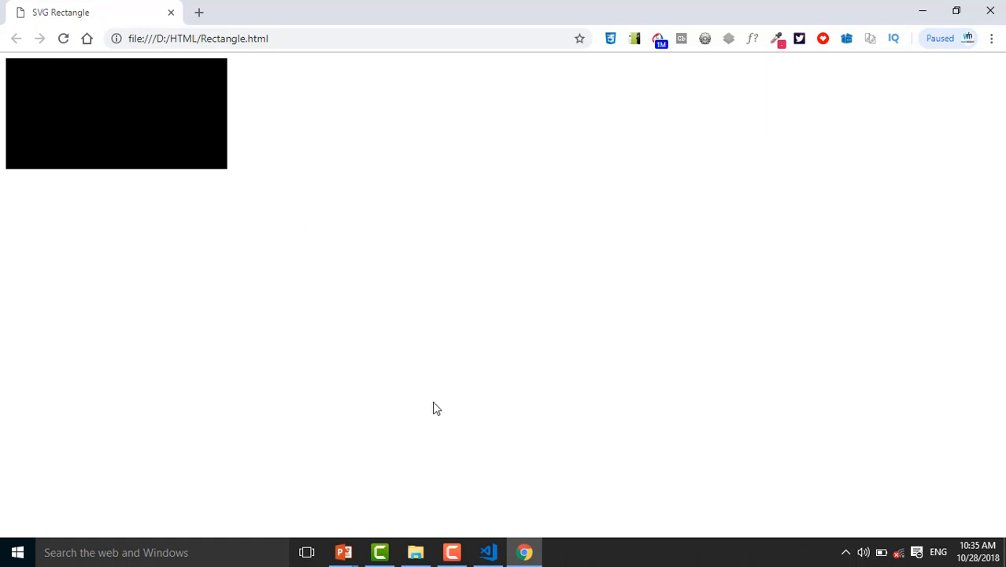
# Add fill='blue' after the height in the rect tag and save the file
pyautogui.click(488, 552)
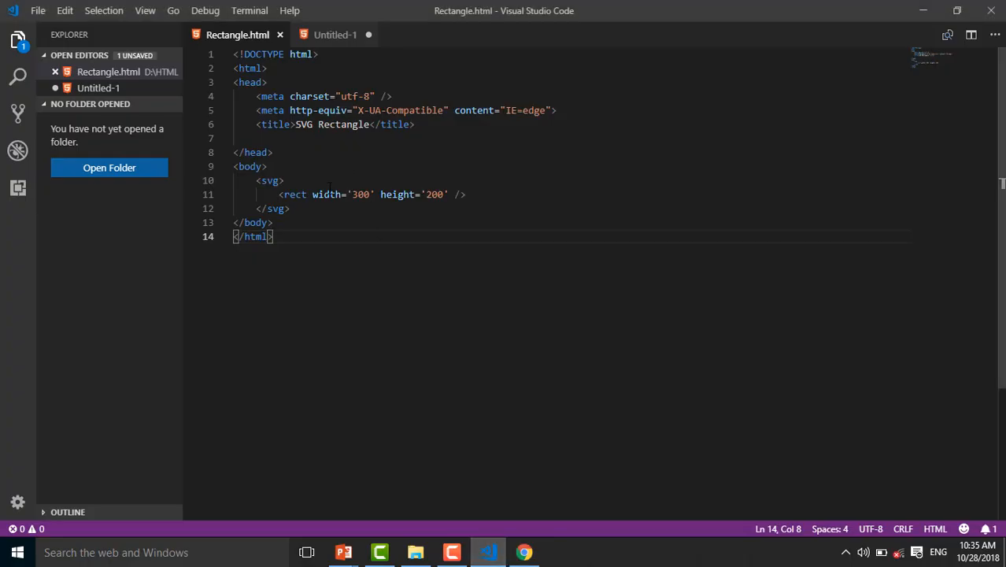
pyautogui.click(448, 195)
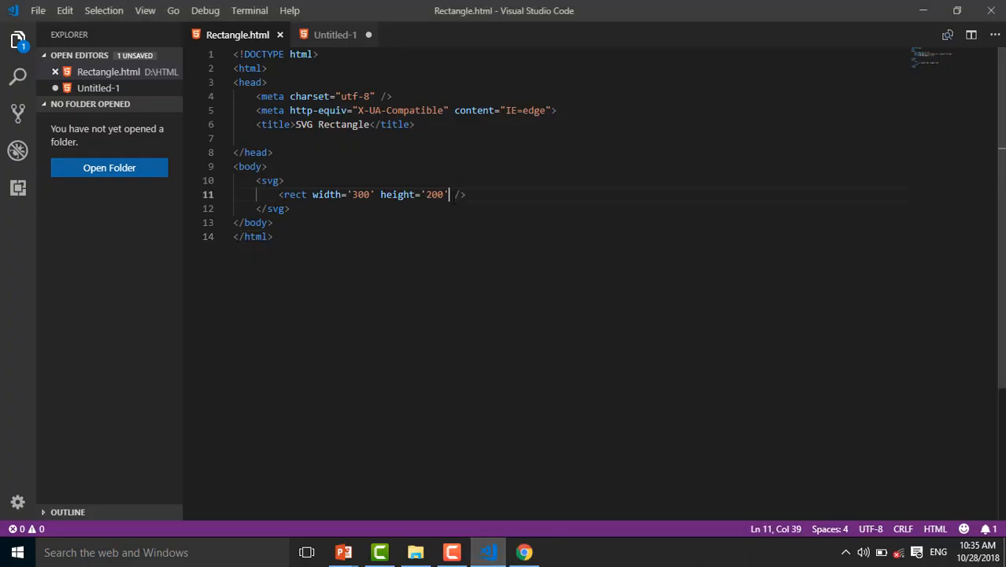
pyautogui.write("fil='")
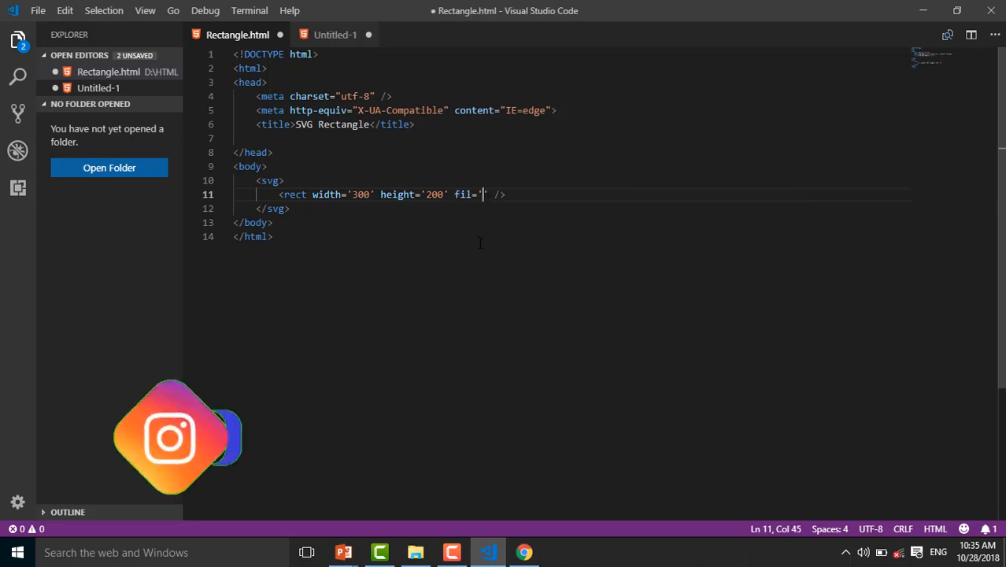
pyautogui.write('#')
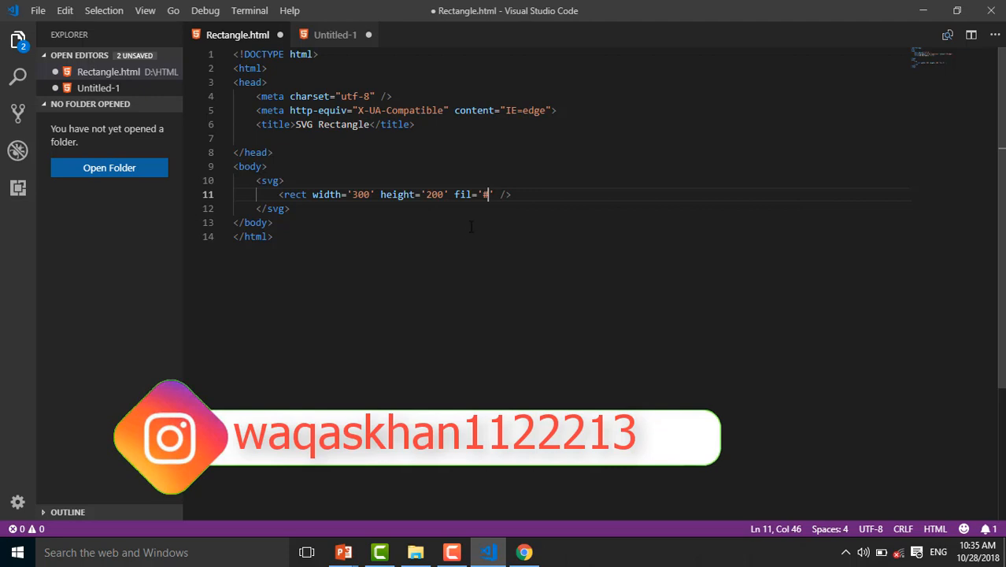
pyautogui.press('Backspace')
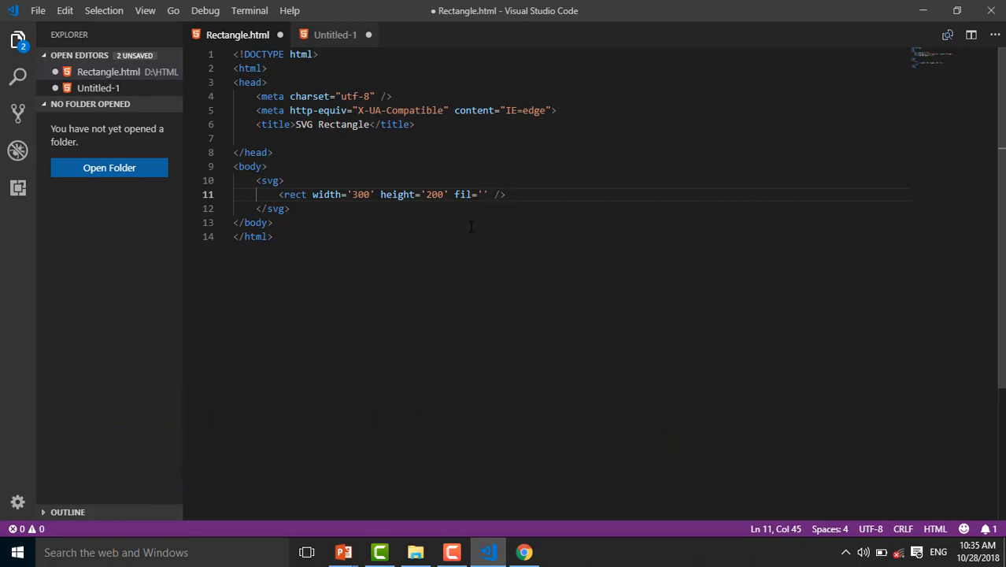
pyautogui.write('blu')
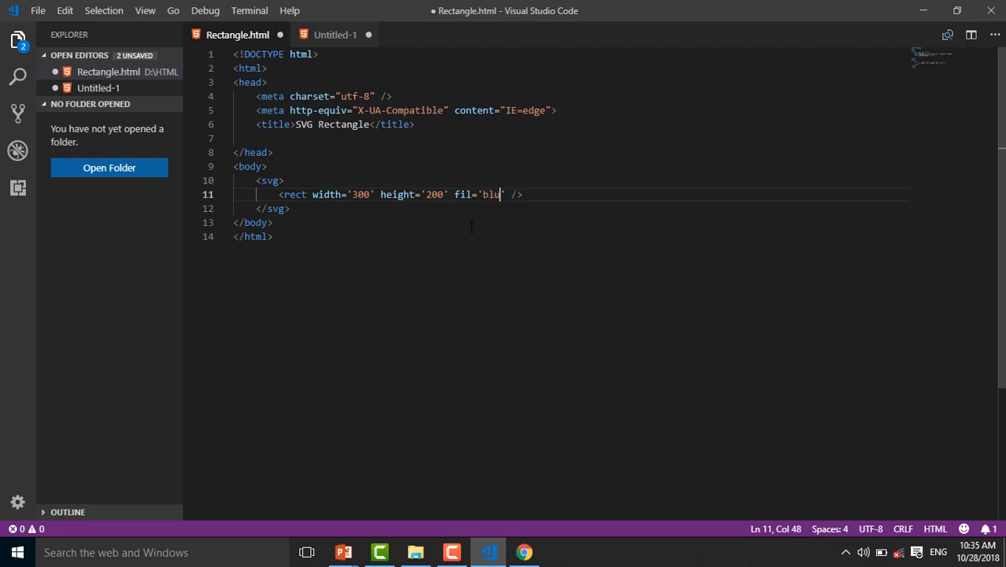
pyautogui.write('e')
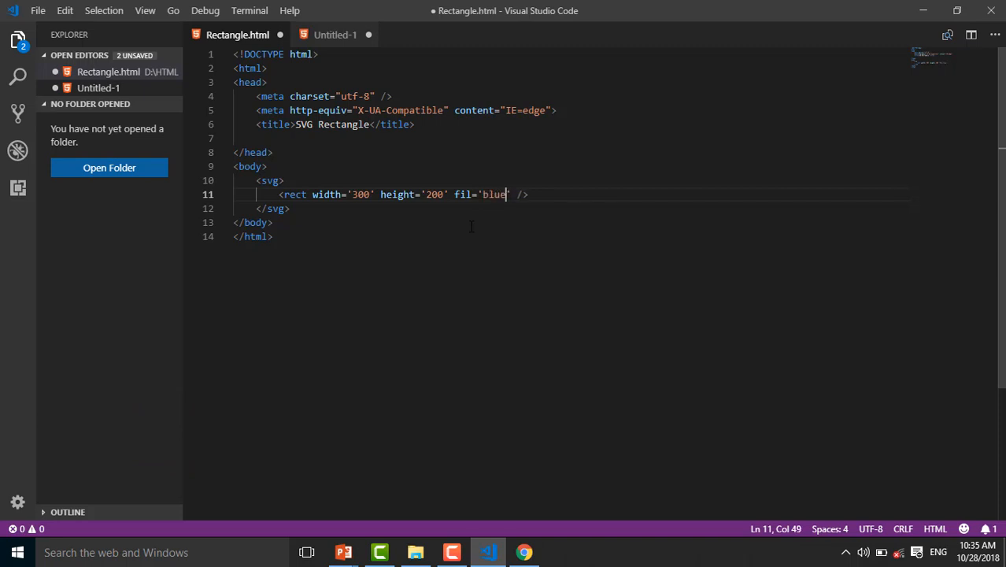
pyautogui.press('ctrl+s')
pyautogui.write('l')
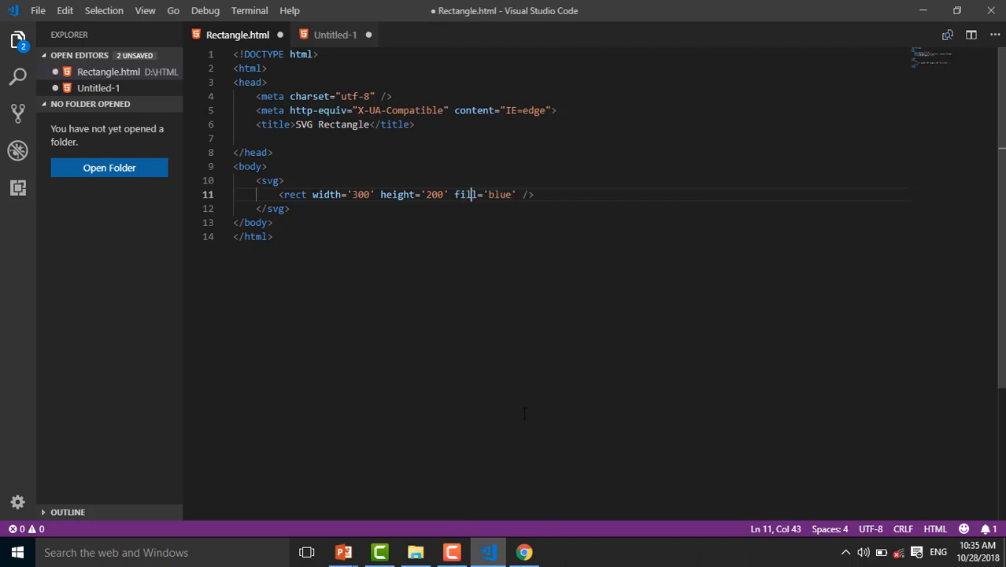
# Reload Chrome to see the blue rectangle, then return to the editor
pyautogui.click(523, 552)
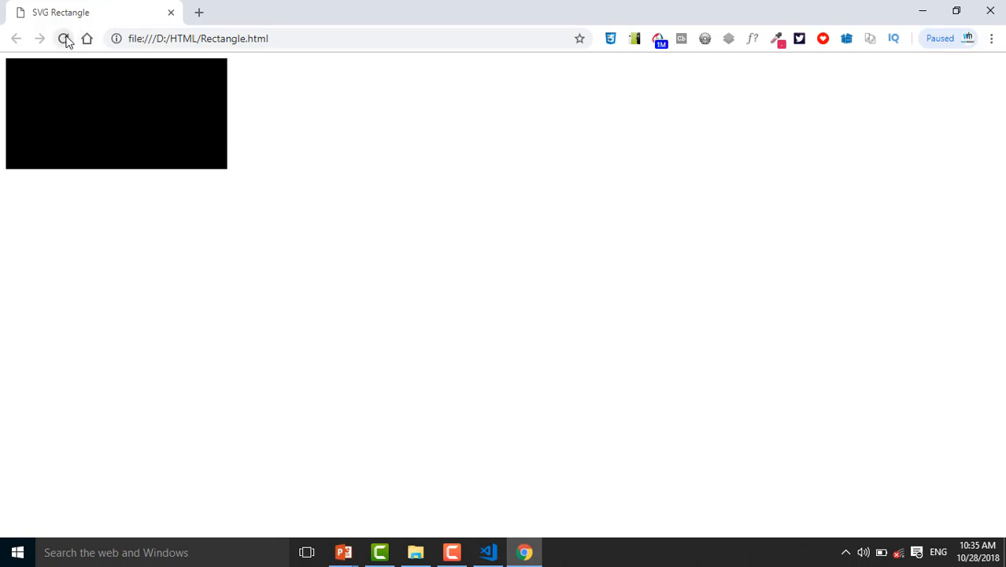
pyautogui.click(63, 38)
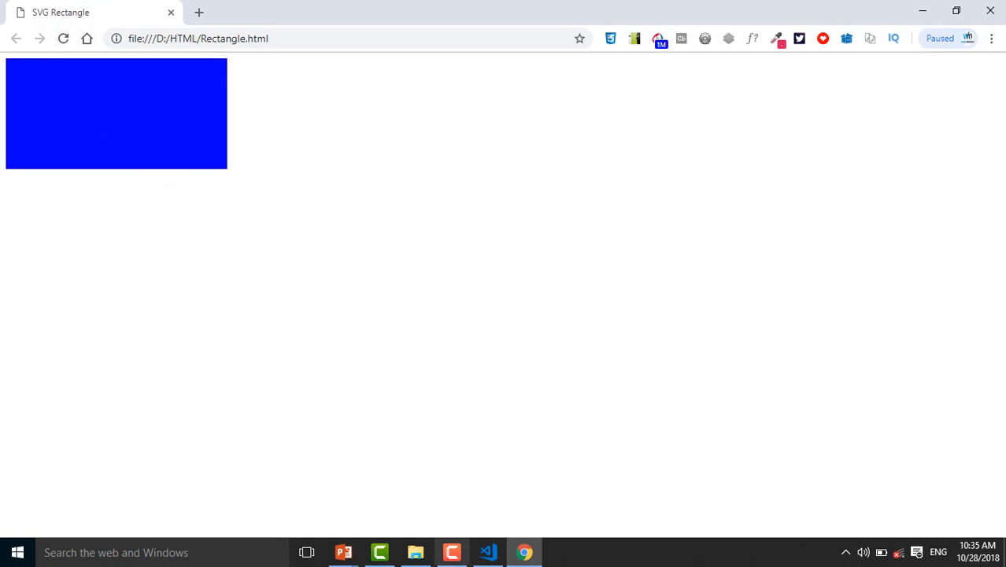
pyautogui.click(488, 551)
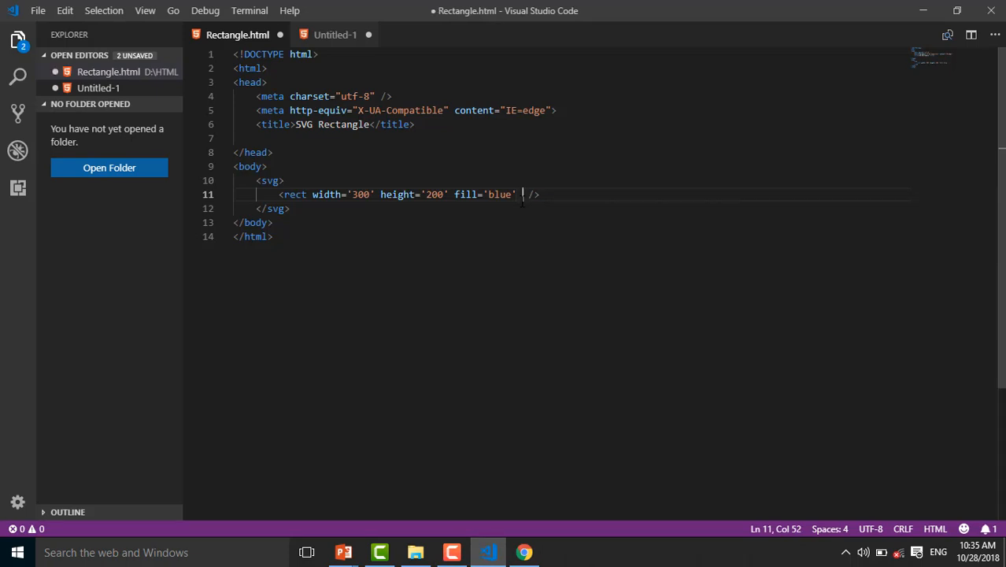
# Add rx='20' and ry='20' to the rect and check the corners in Chrome
pyautogui.write('r')
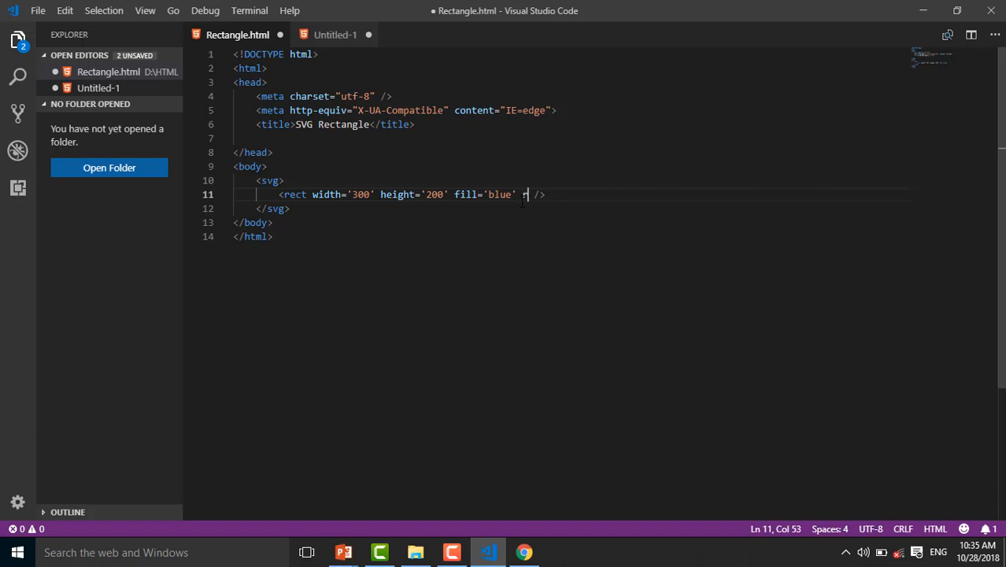
pyautogui.write('r')
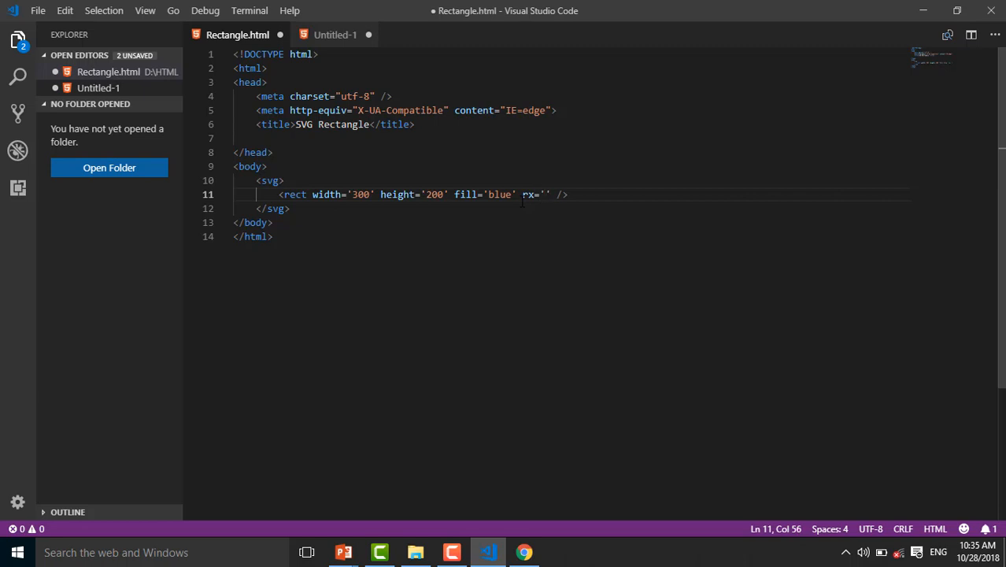
pyautogui.write('20')
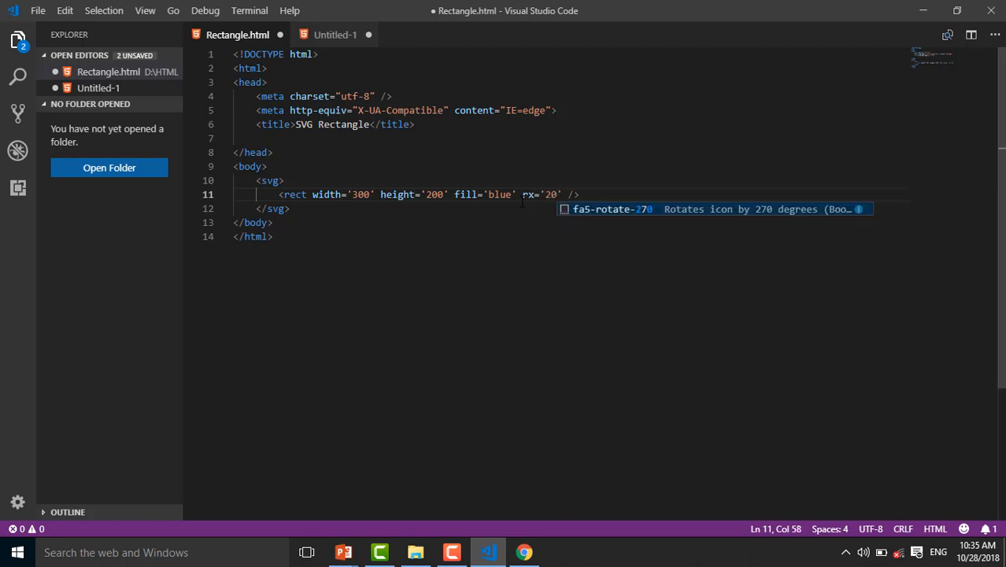
pyautogui.write("ry='")
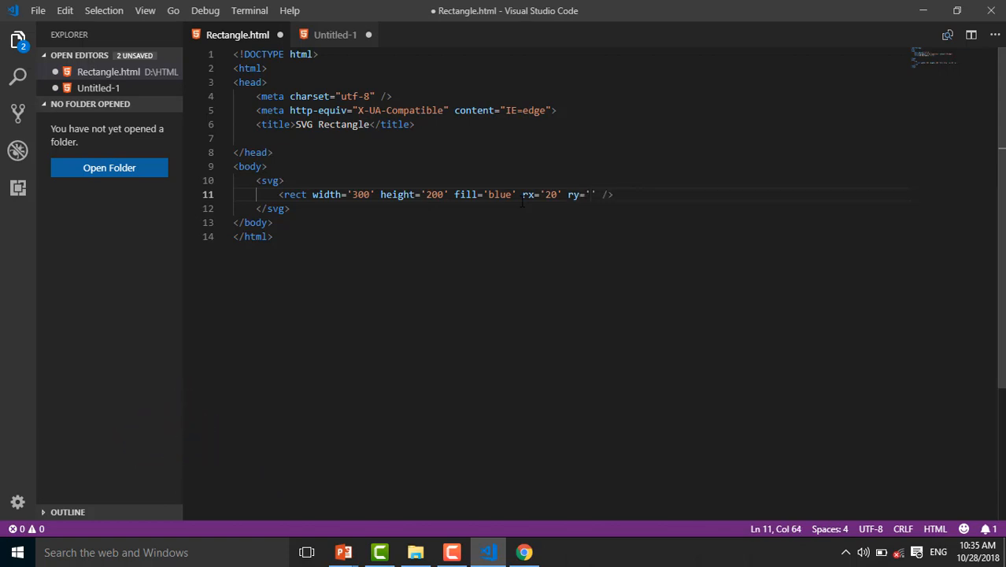
pyautogui.write('20')
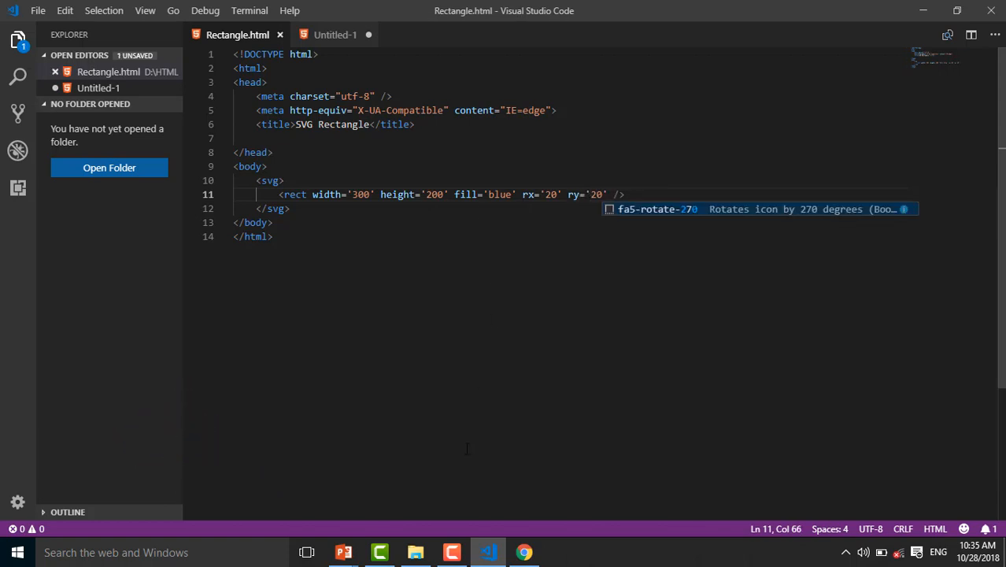
pyautogui.click(524, 551)
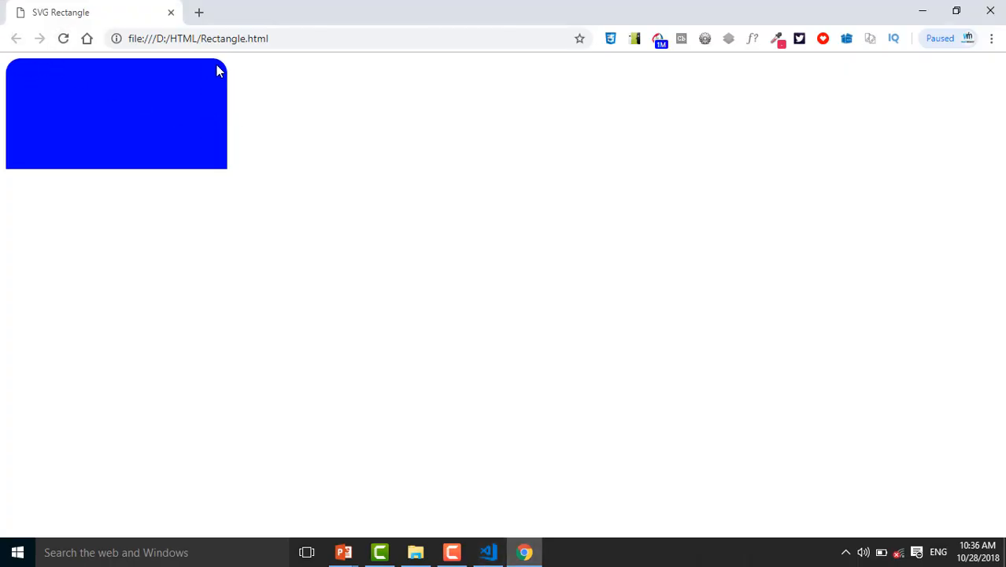
pyautogui.moveTo(394, 399)
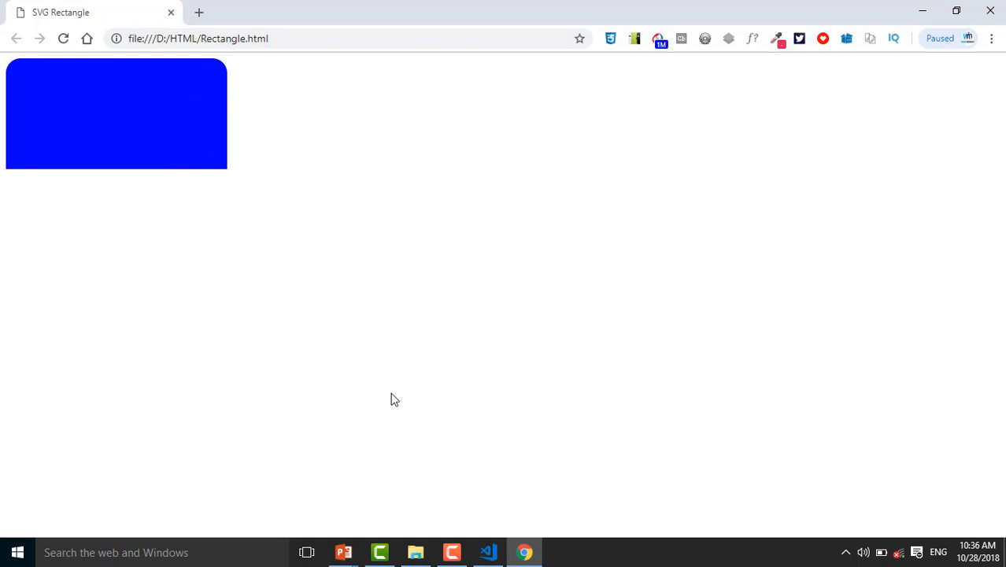
pyautogui.click(488, 551)
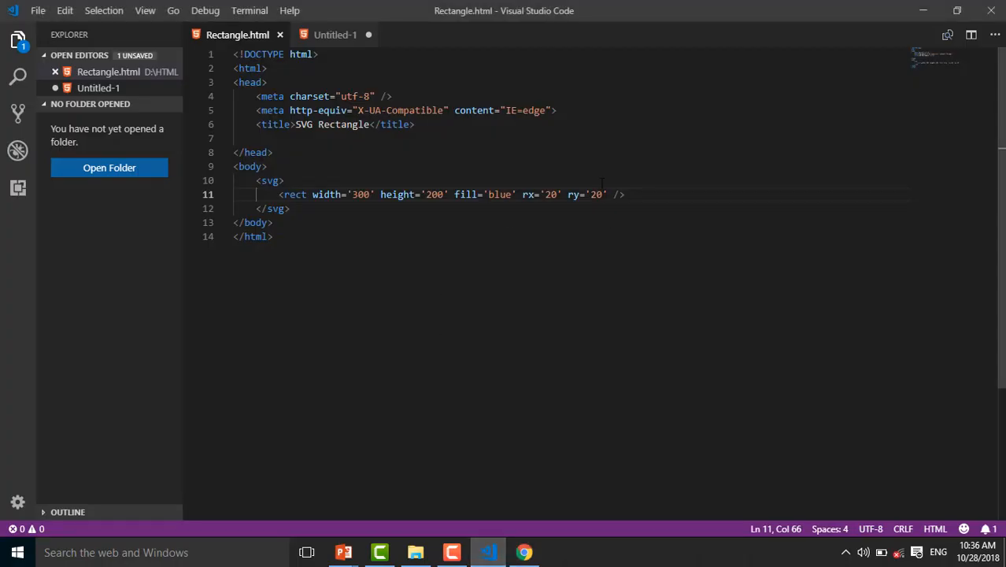
# Retype rx='20' ry='20' before width and reload Chrome to confirm rounded corners
pyautogui.moveTo(606, 194); pyautogui.dragTo(522, 194)
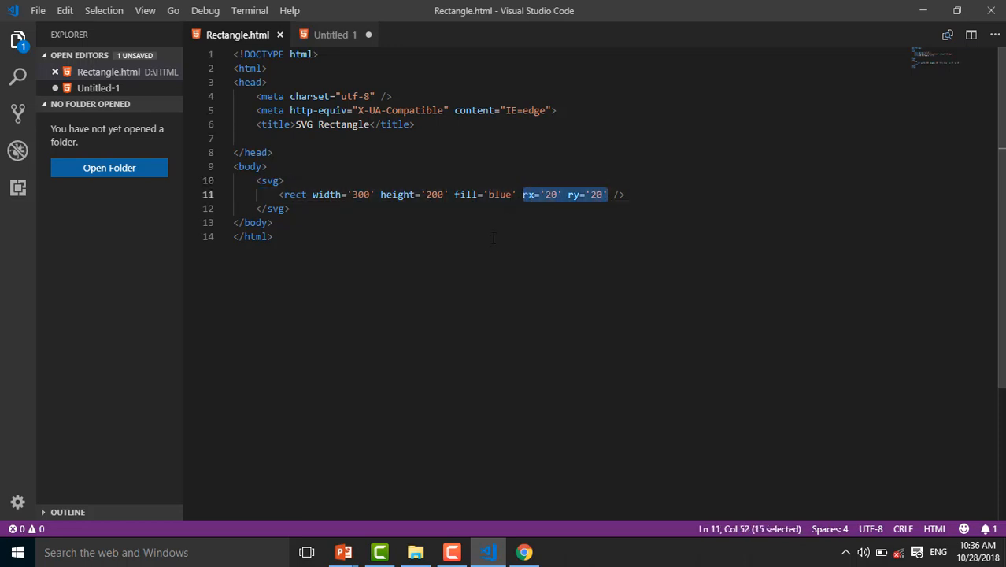
pyautogui.press('Delete')
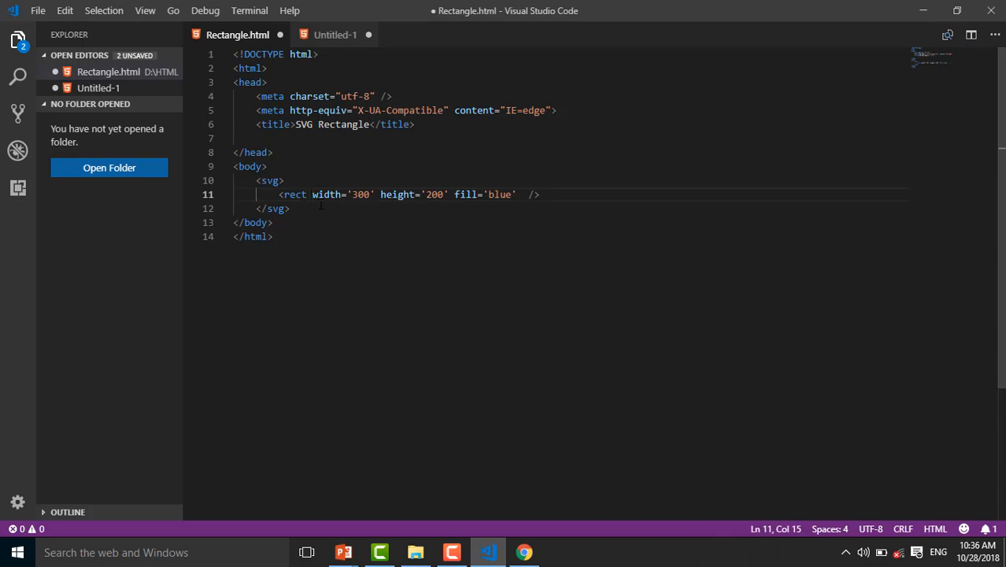
pyautogui.write("rx='20' ry='20'")
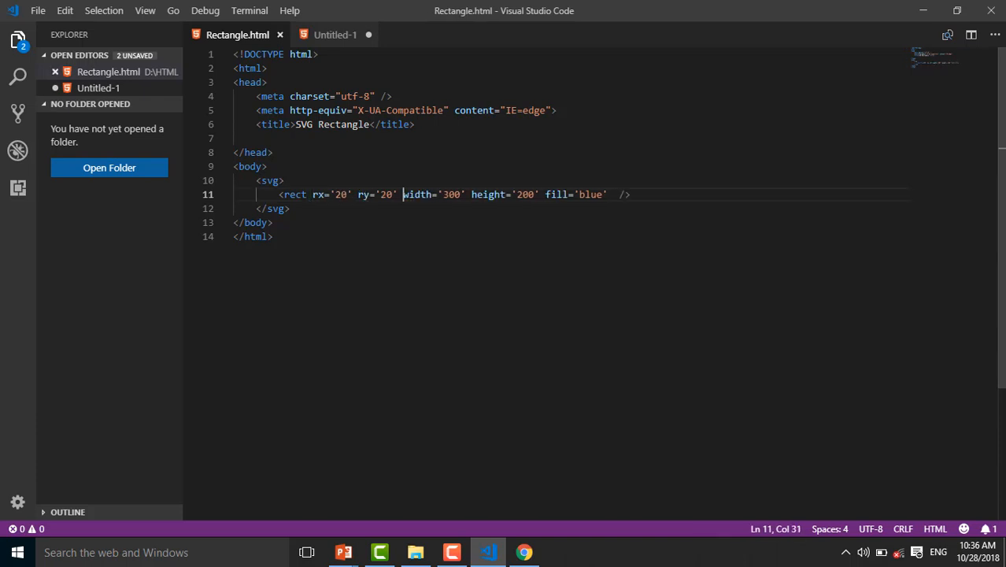
pyautogui.click(523, 552)
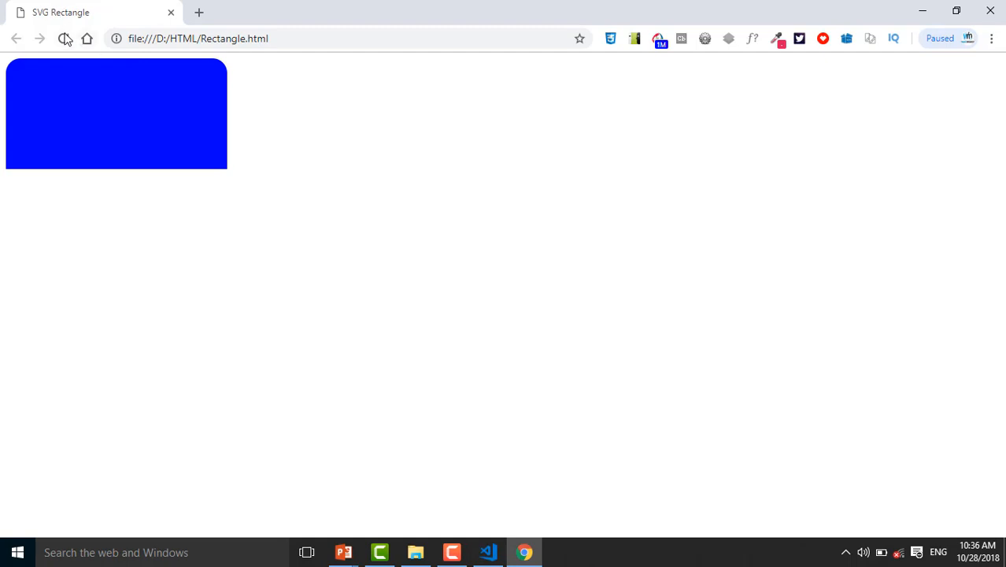
pyautogui.click(63, 38)
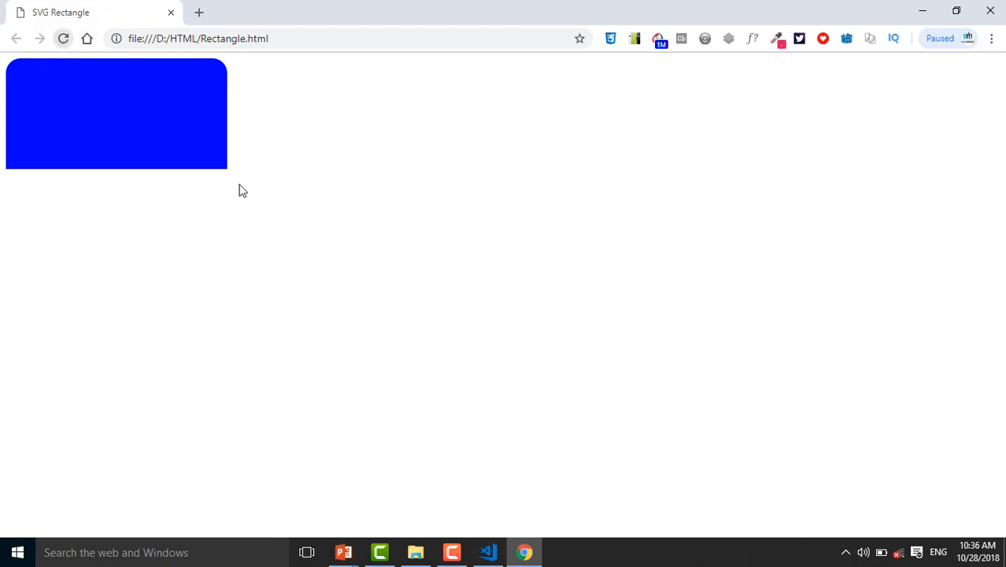
pyautogui.click(487, 552)
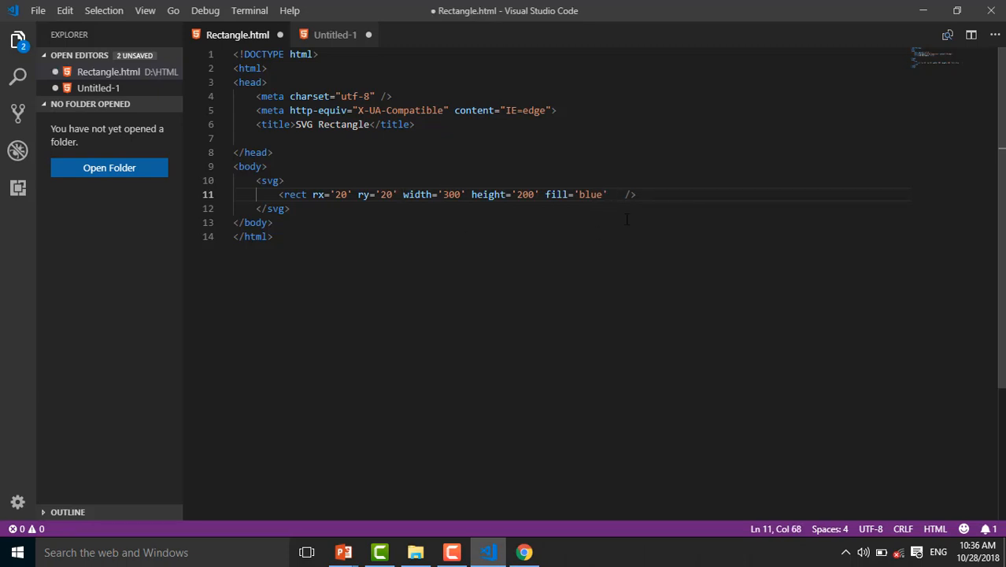
# Add x='10' to the rect and reload Chrome to see it shift right
pyautogui.write('x=;')
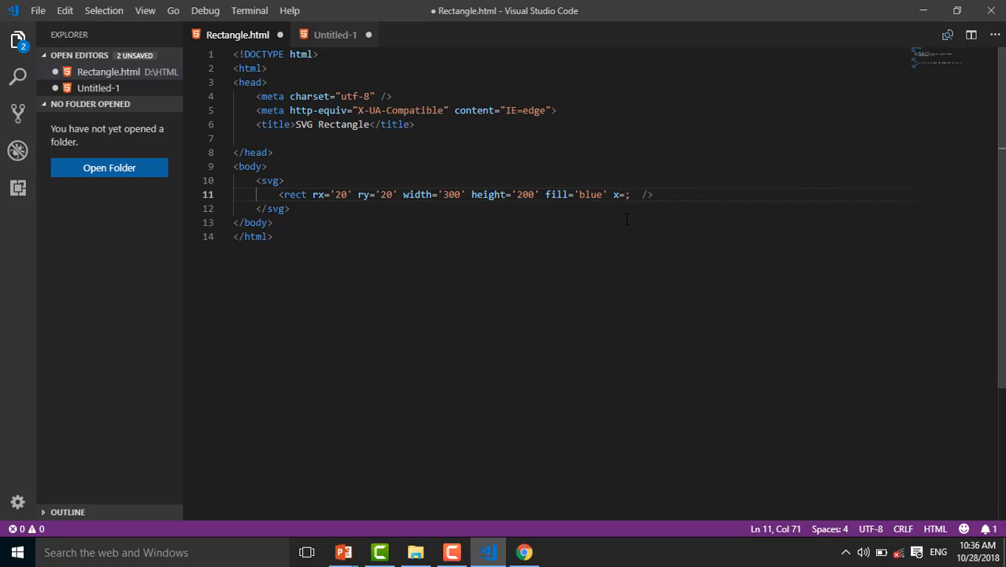
pyautogui.write("'")
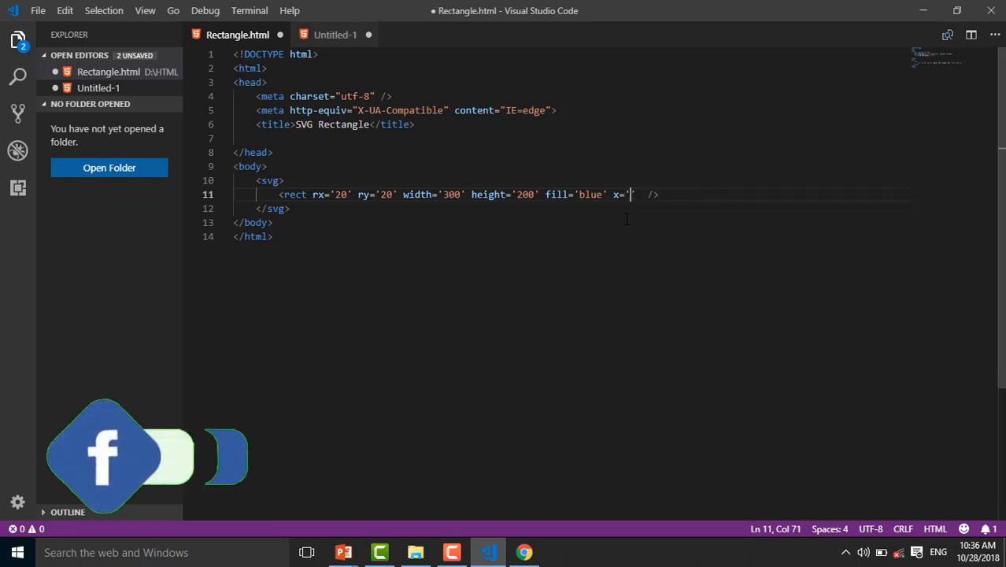
pyautogui.write('10')
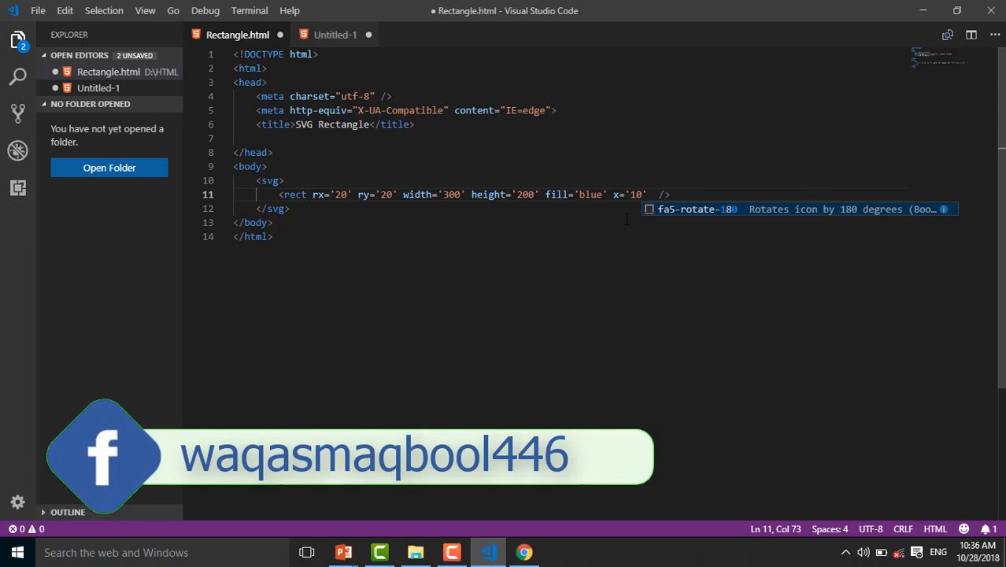
pyautogui.click(523, 552)
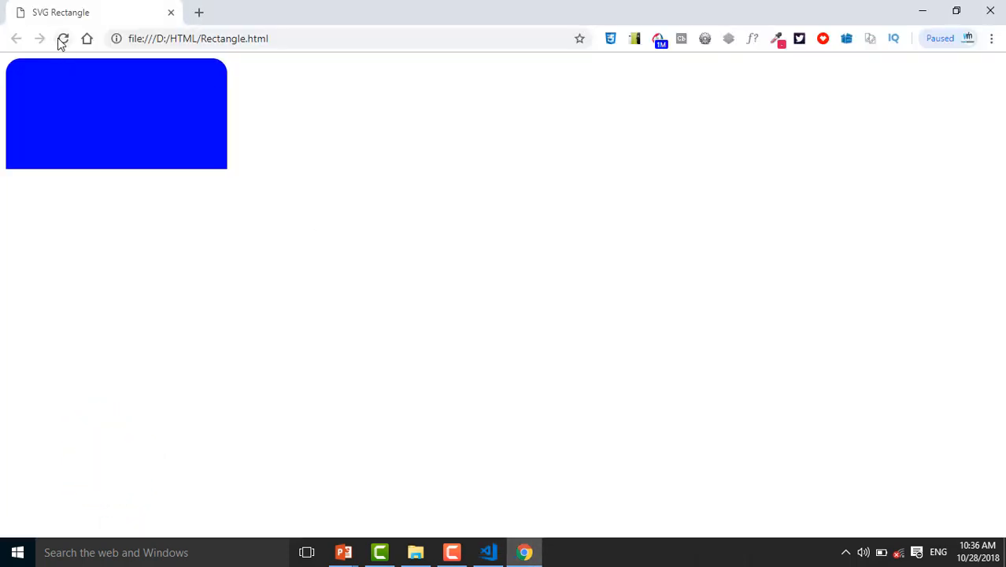
pyautogui.click(63, 38)
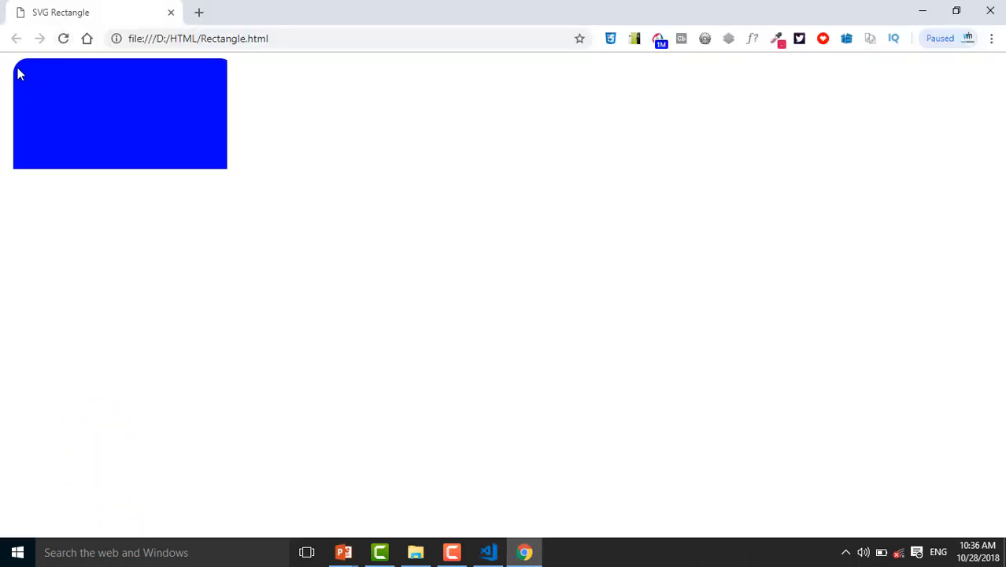
pyautogui.moveTo(376, 509)
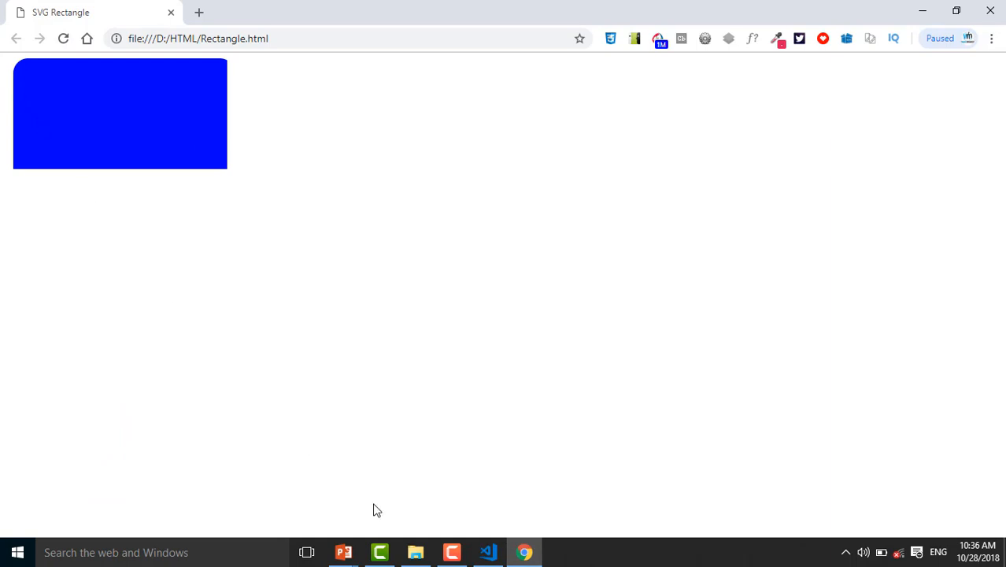
pyautogui.click(488, 552)
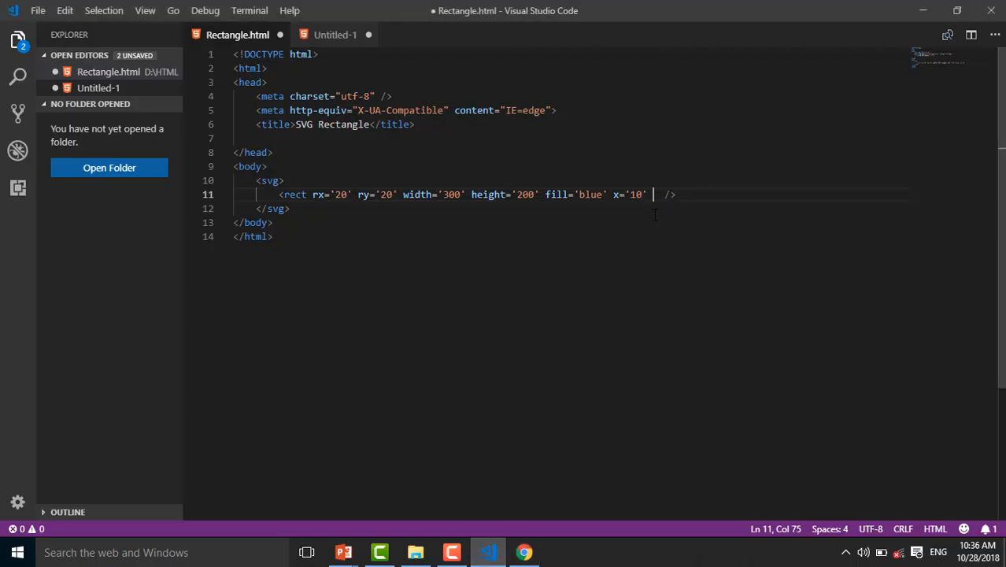
# Add y='20' to the rect and check the downward shift in Chrome
pyautogui.write("y=''")
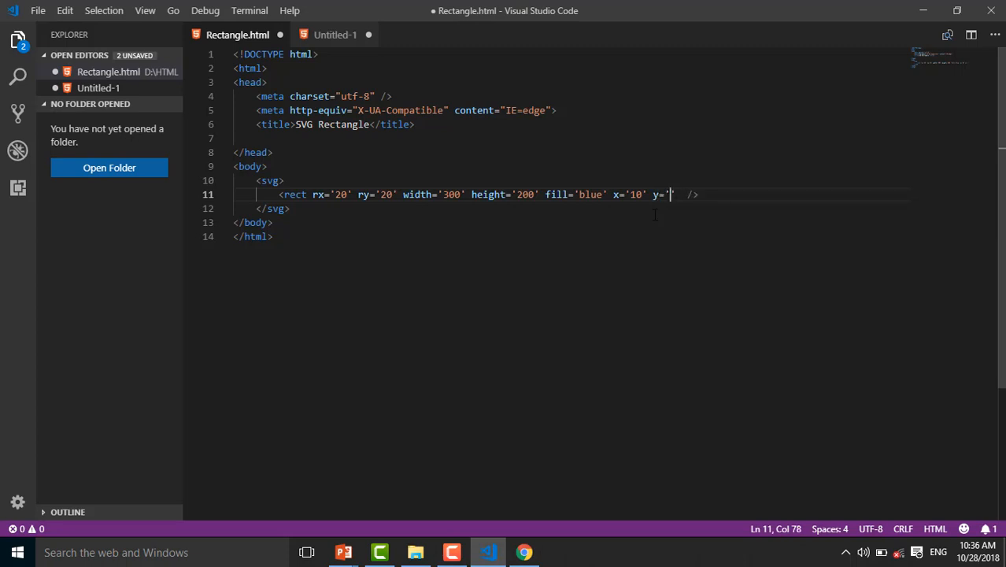
pyautogui.write('20')
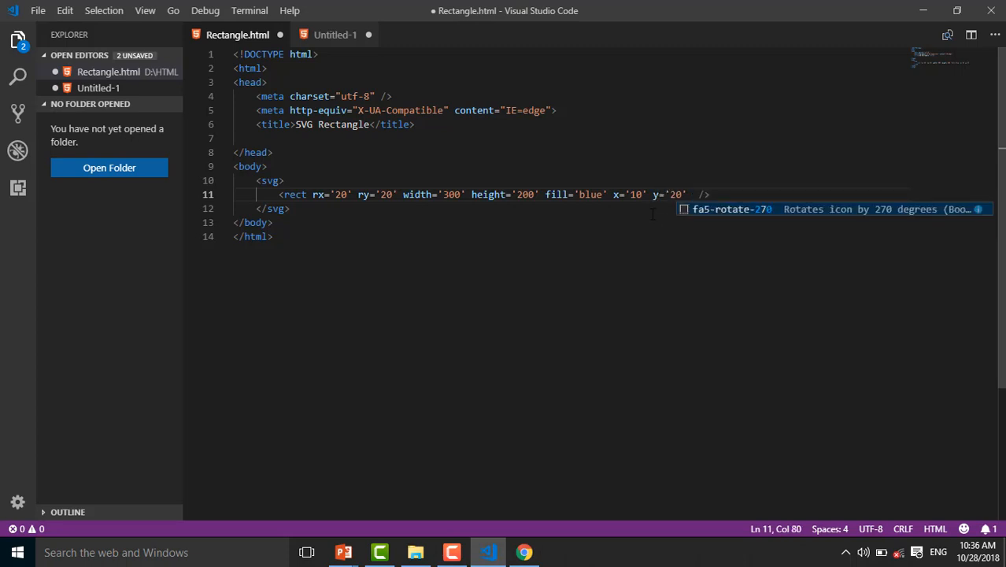
pyautogui.click(523, 551)
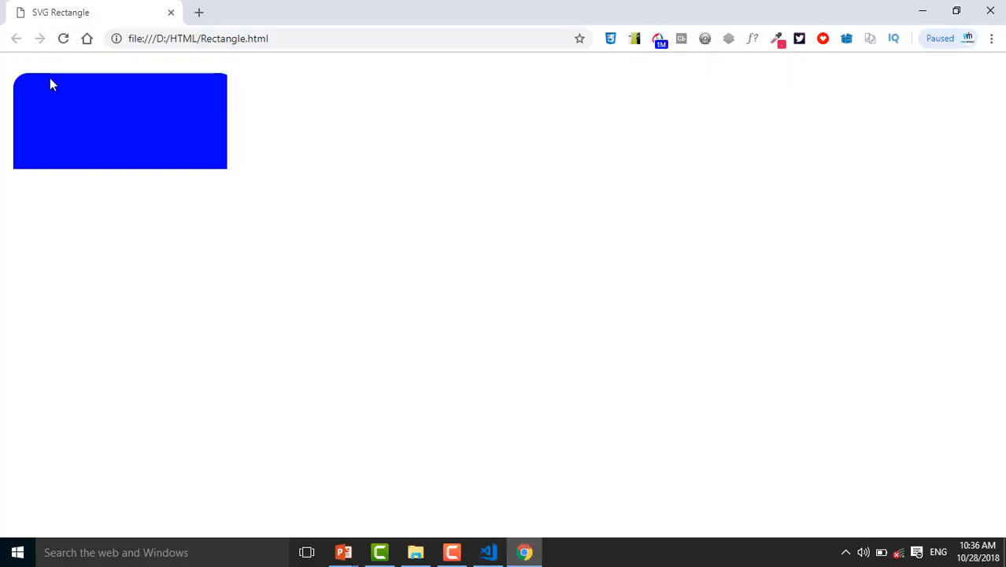
pyautogui.moveTo(54, 71)
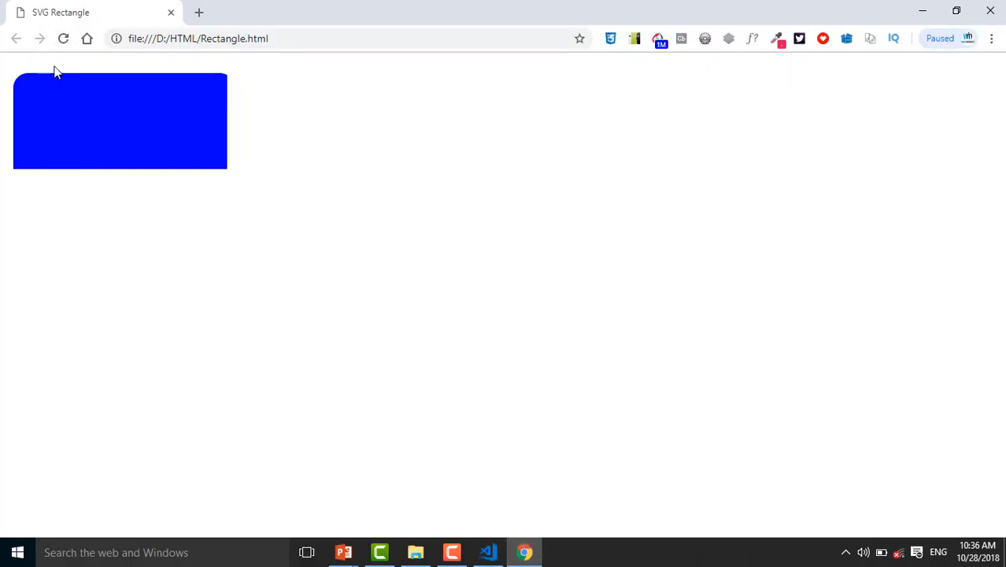
pyautogui.moveTo(177, 257)
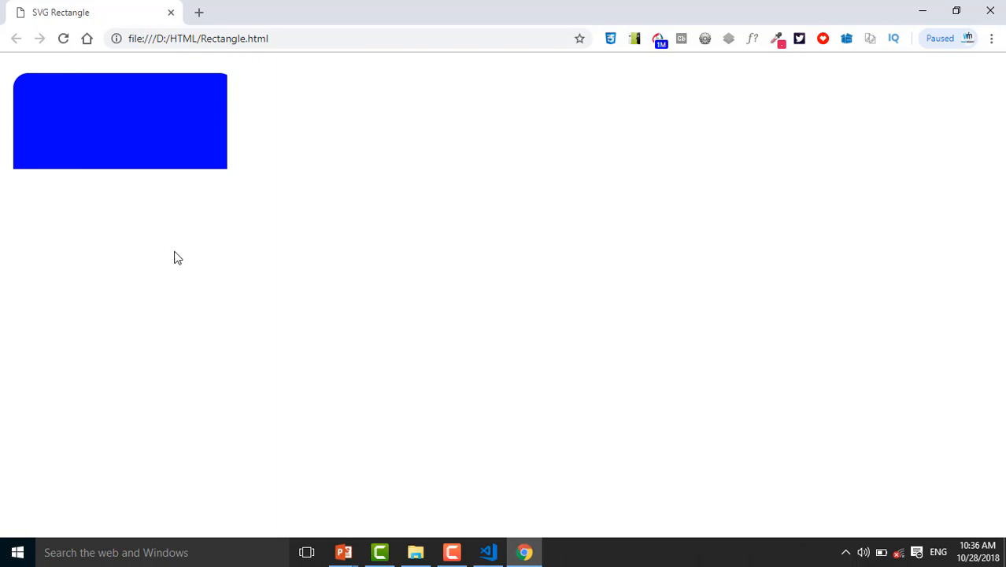
pyautogui.click(488, 551)
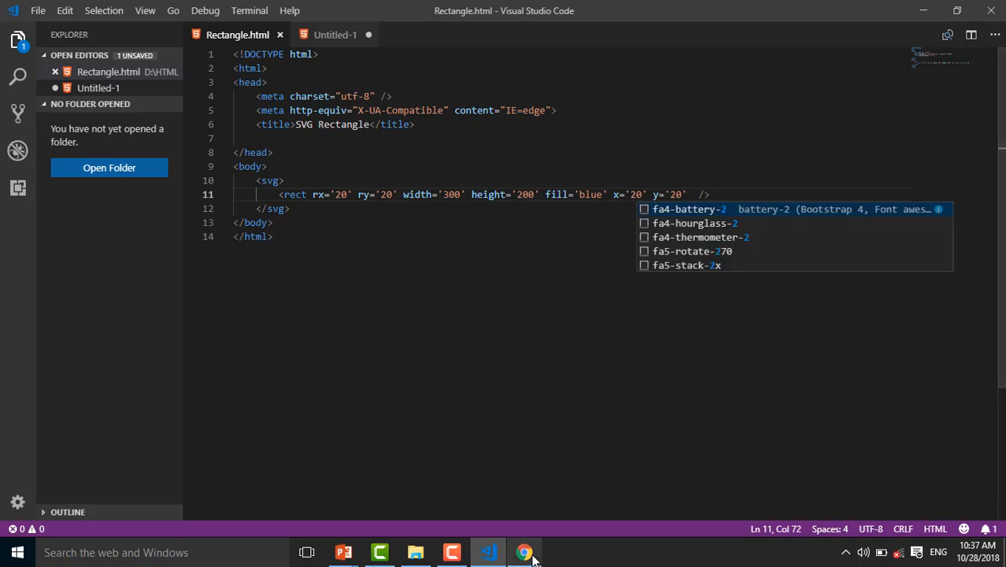
# View the rectangle shifted to x='20' in Chrome, then return to VS Code
pyautogui.click(523, 552)
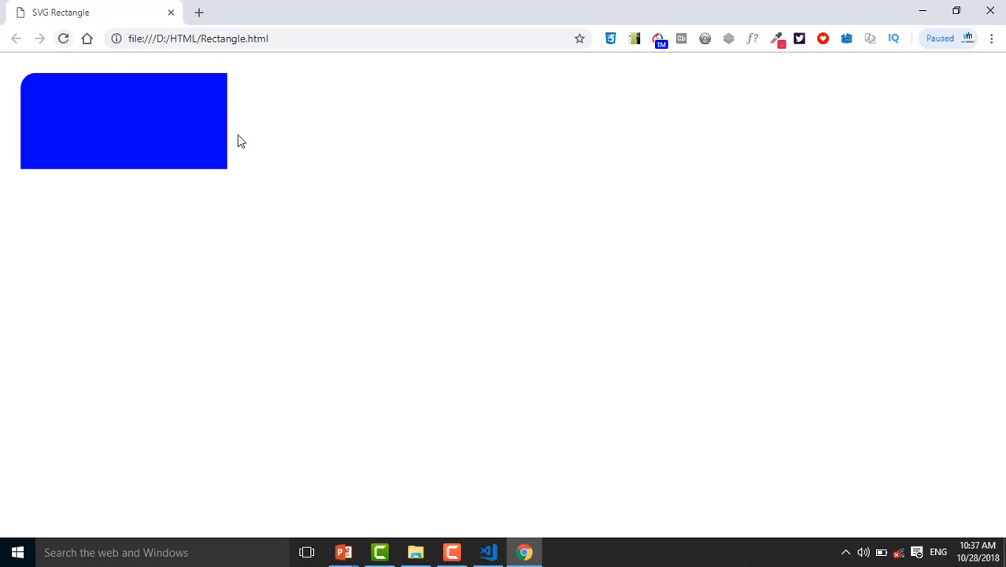
pyautogui.moveTo(508, 551)
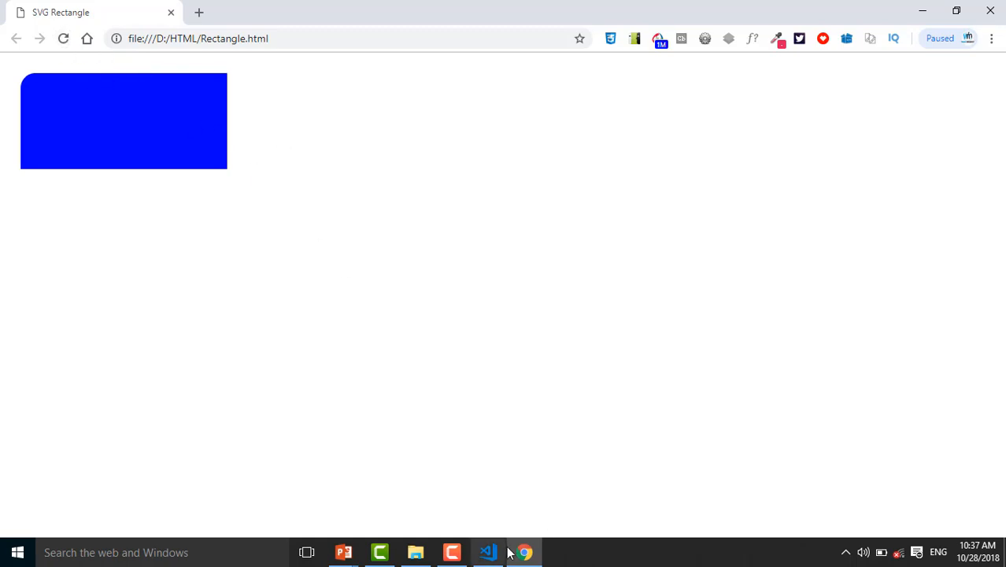
pyautogui.click(488, 552)
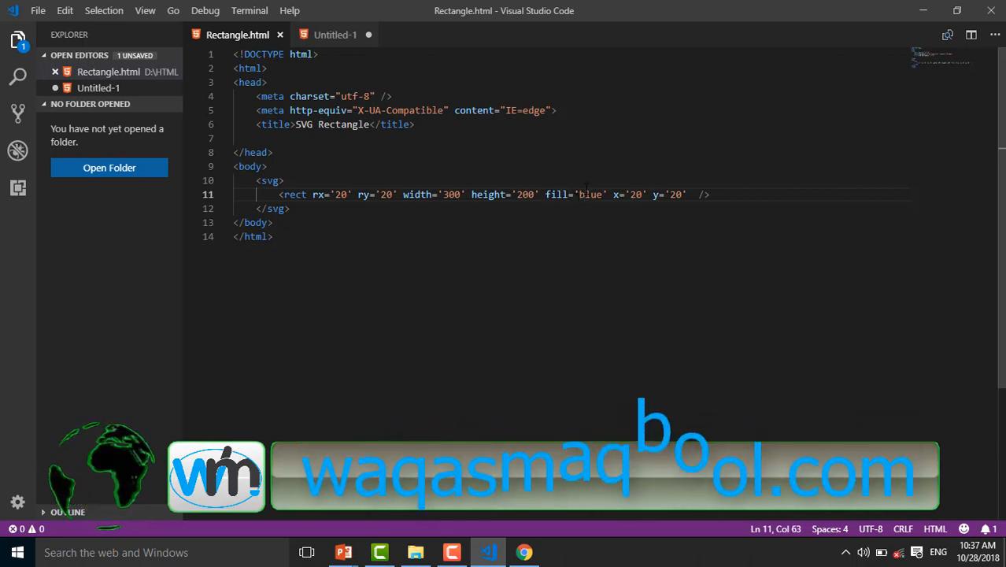
# Replace the rect's fill value 'blue' with 'Yellow'
pyautogui.moveTo(286, 180); pyautogui.dragTo(600, 195)
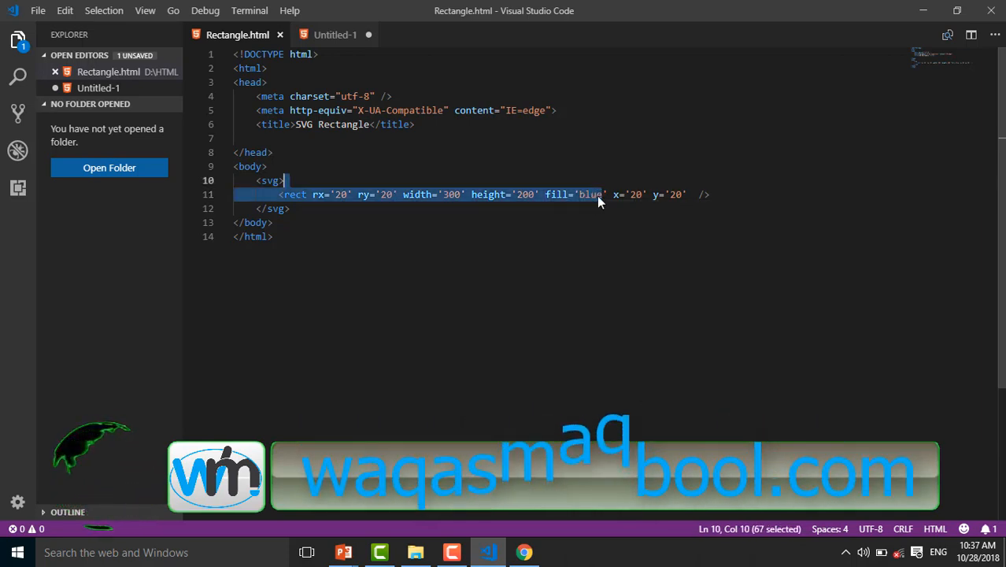
pyautogui.click(604, 194)
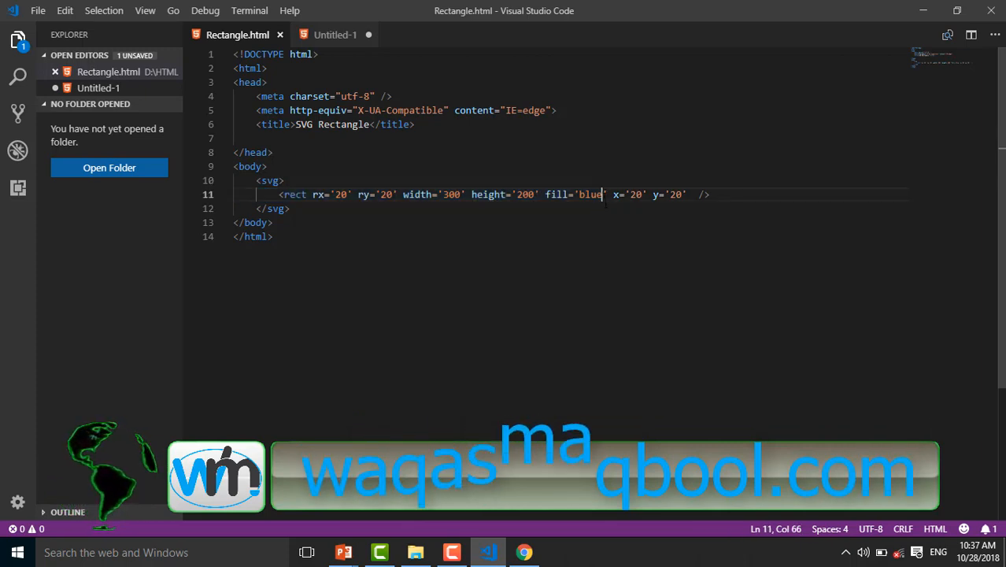
pyautogui.press('Backspace')
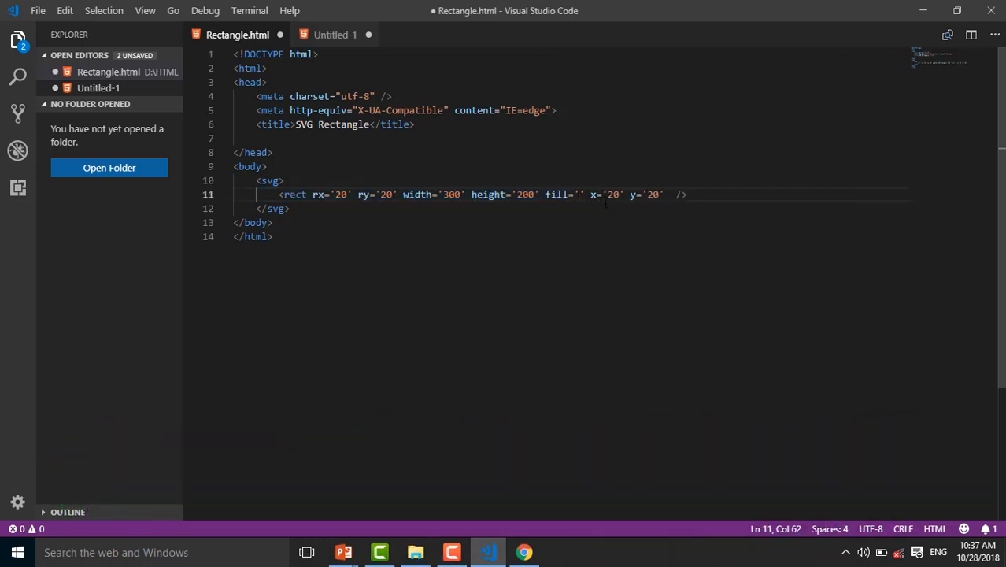
pyautogui.write('y')
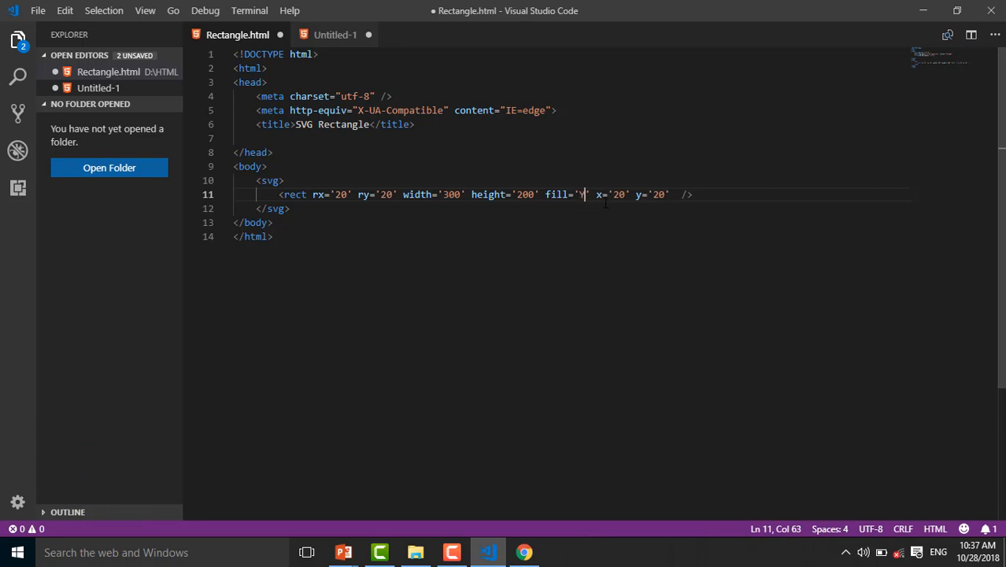
pyautogui.write('ellow')
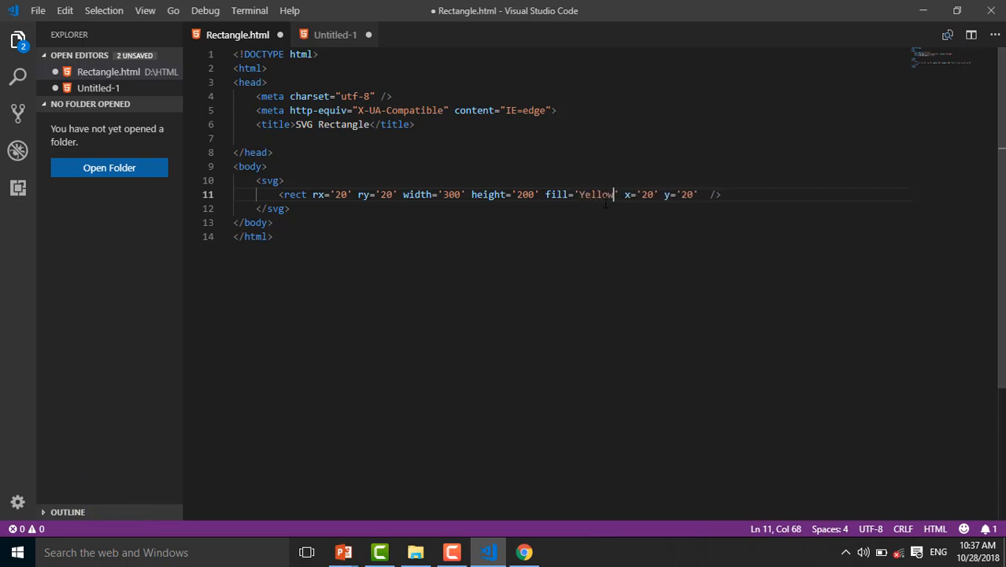
# Save the file and reload Chrome to show the yellow rounded rectangle
pyautogui.press('ctrl+s')
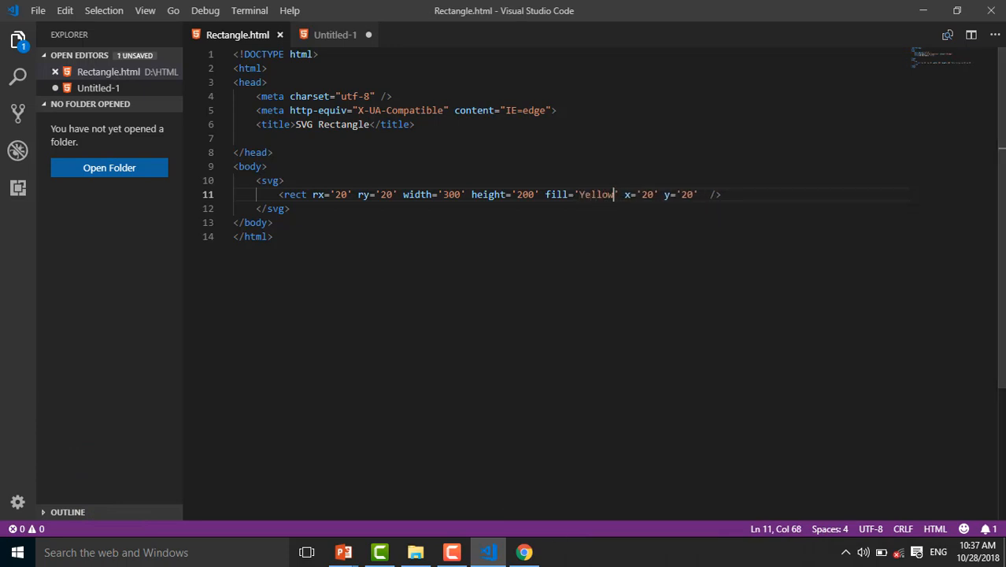
pyautogui.click(524, 552)
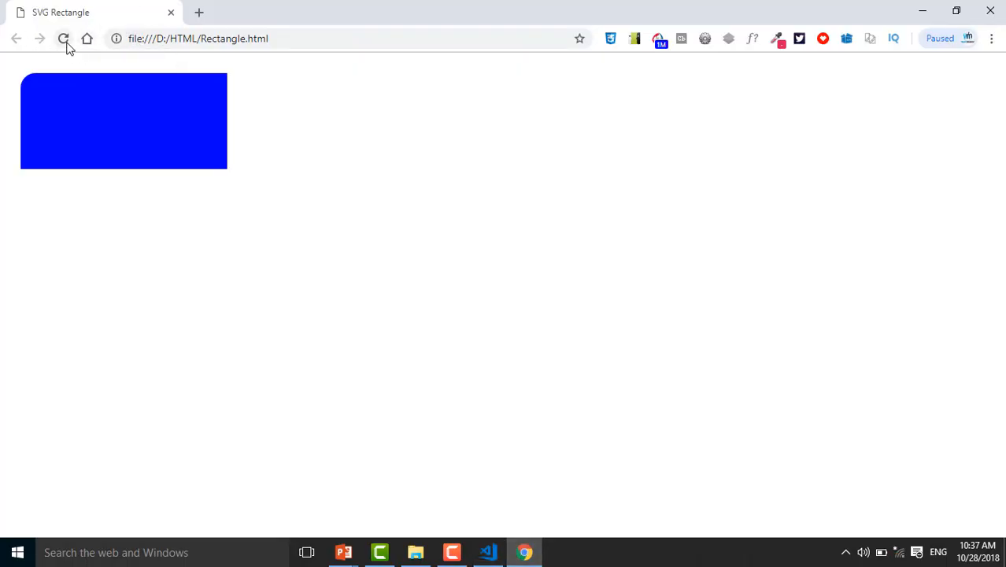
pyautogui.click(63, 37)
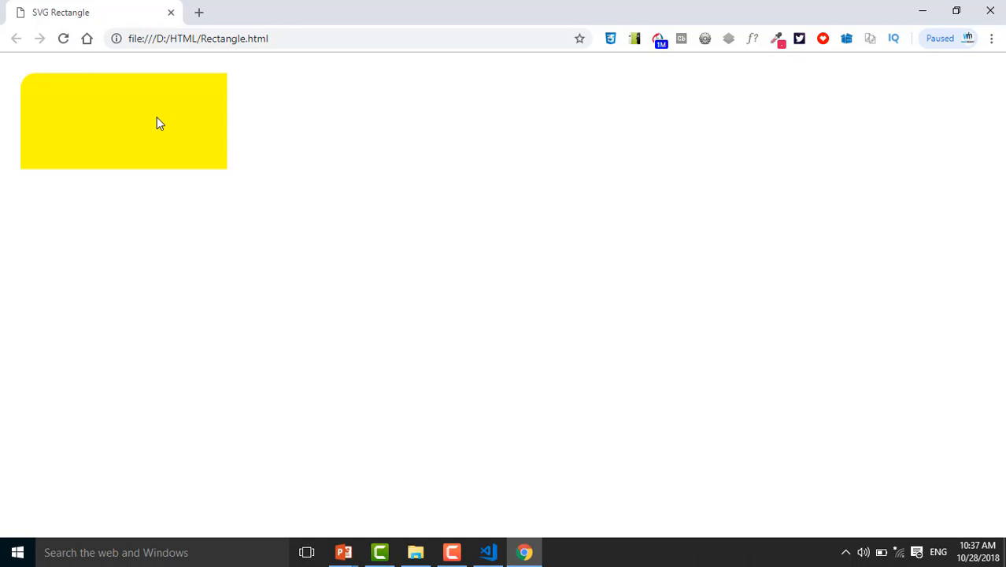
pyautogui.moveTo(524, 552)
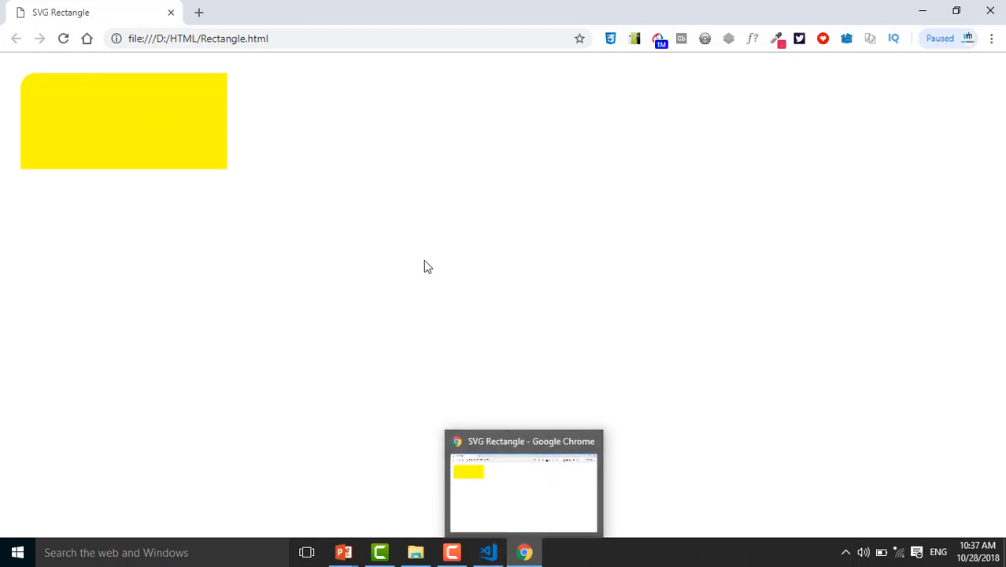